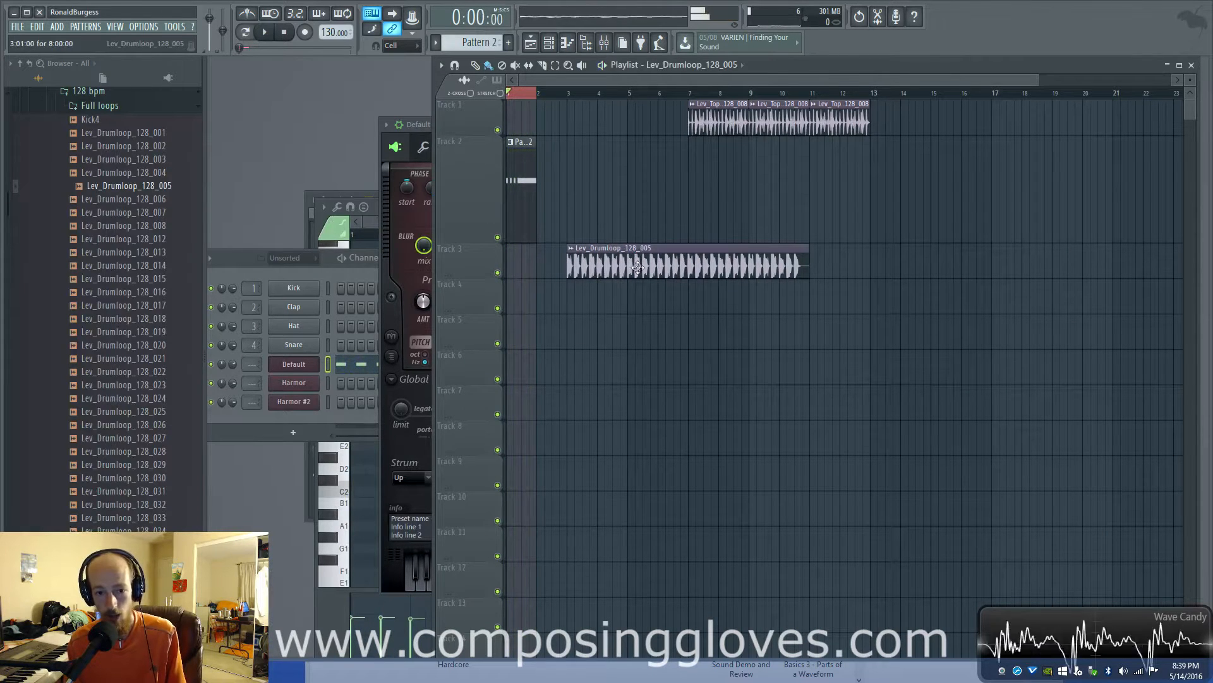
Open the Default channel's piano roll and drag the four riff notes from A3 to G2.
click(265, 32)
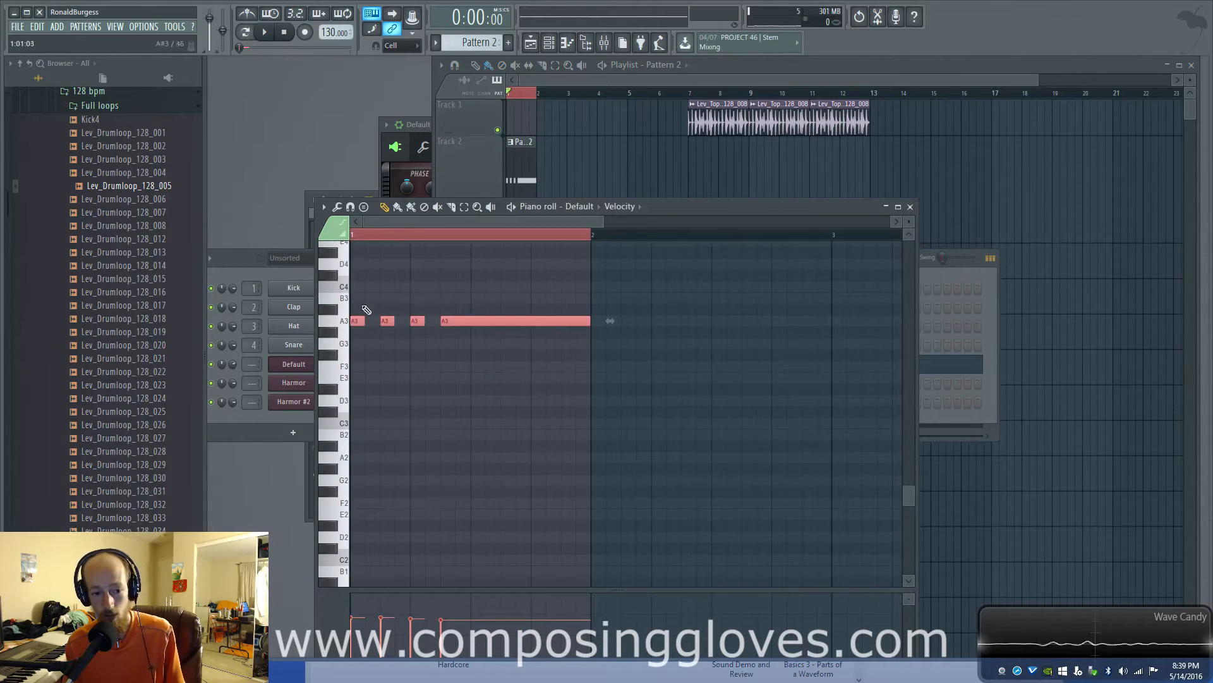
click(265, 32)
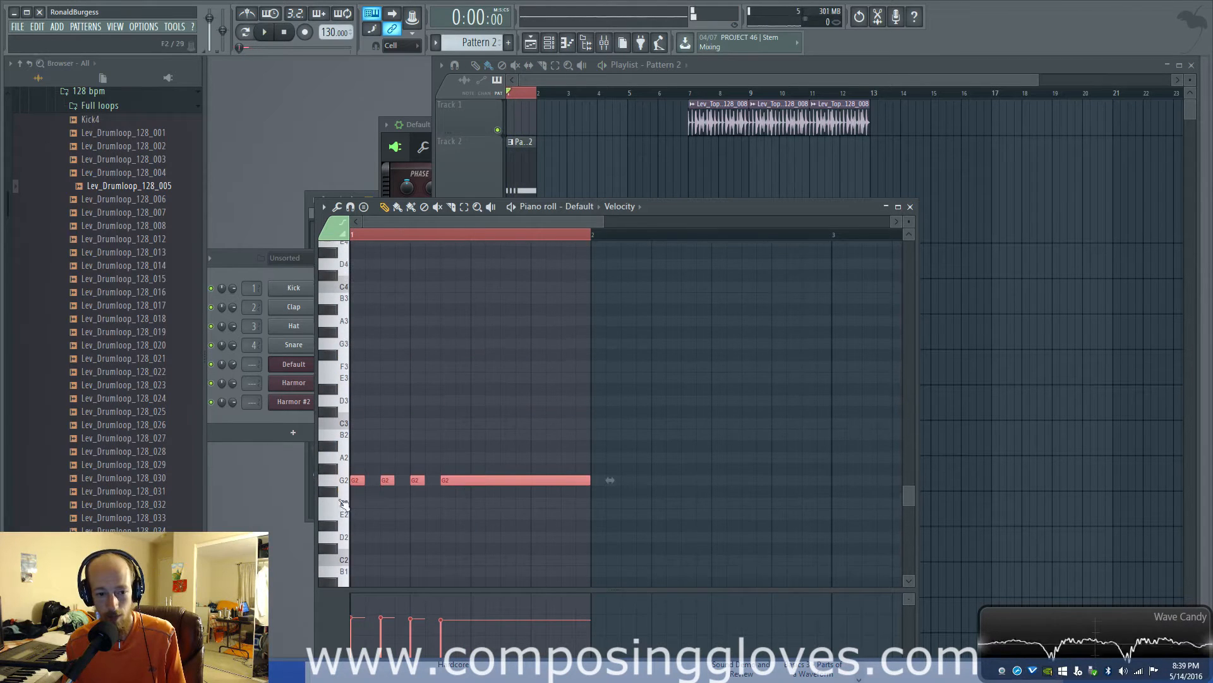
Audition the Harmor #2 instrument, then move the four riff notes back up to A3.
drag(479, 479, 480, 320)
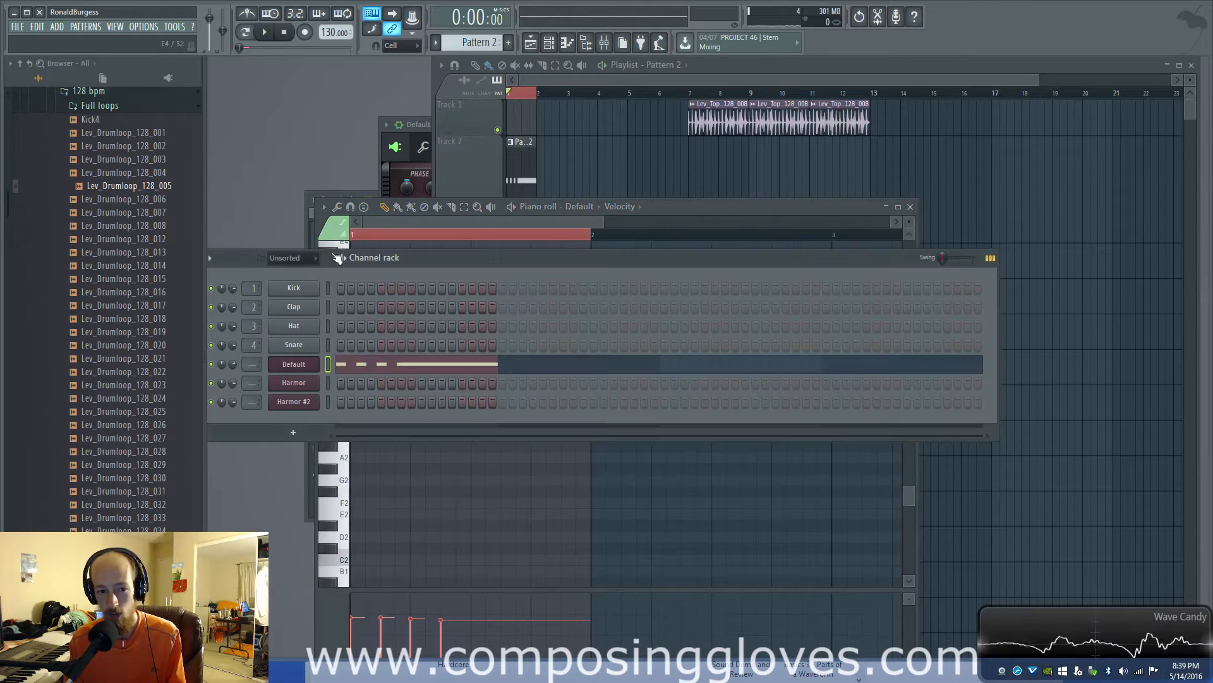
mouse_move(271, 193)
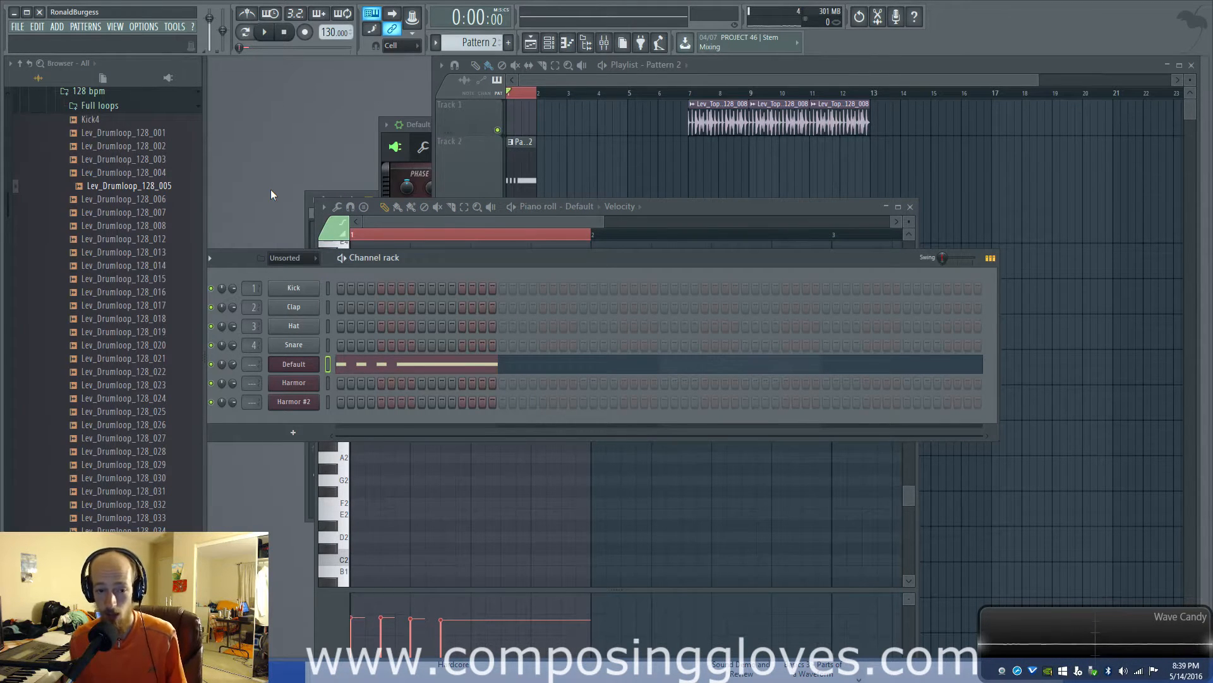
click(293, 401)
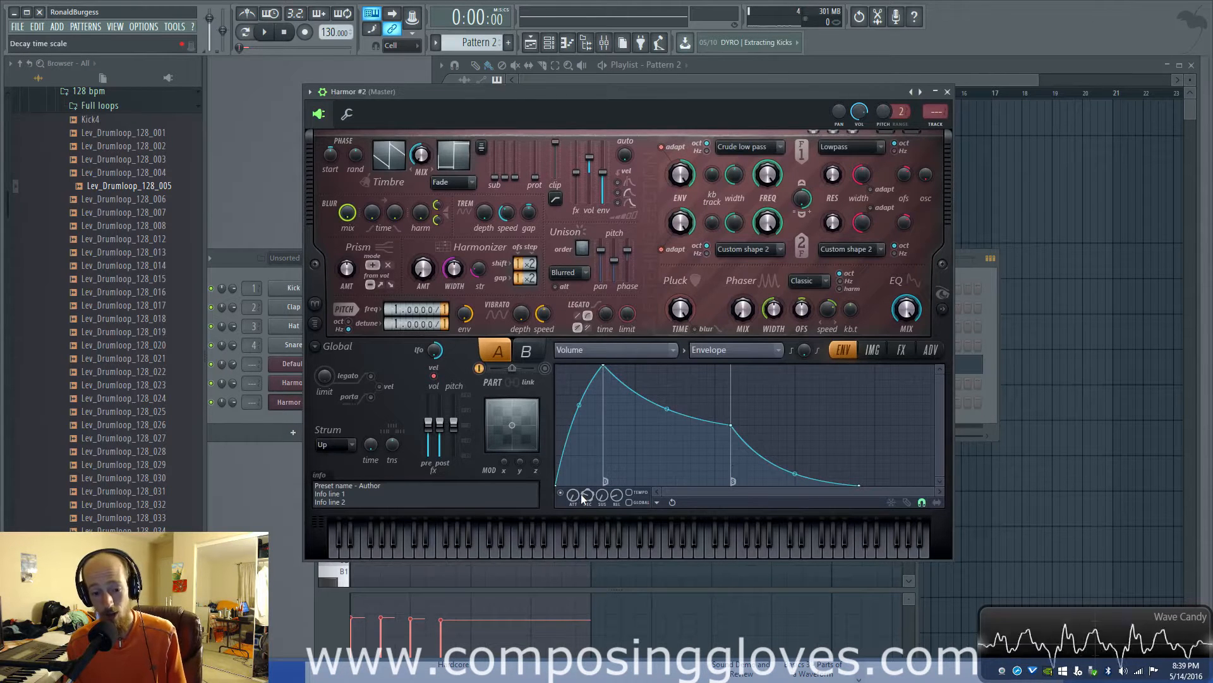
mouse_move(620, 499)
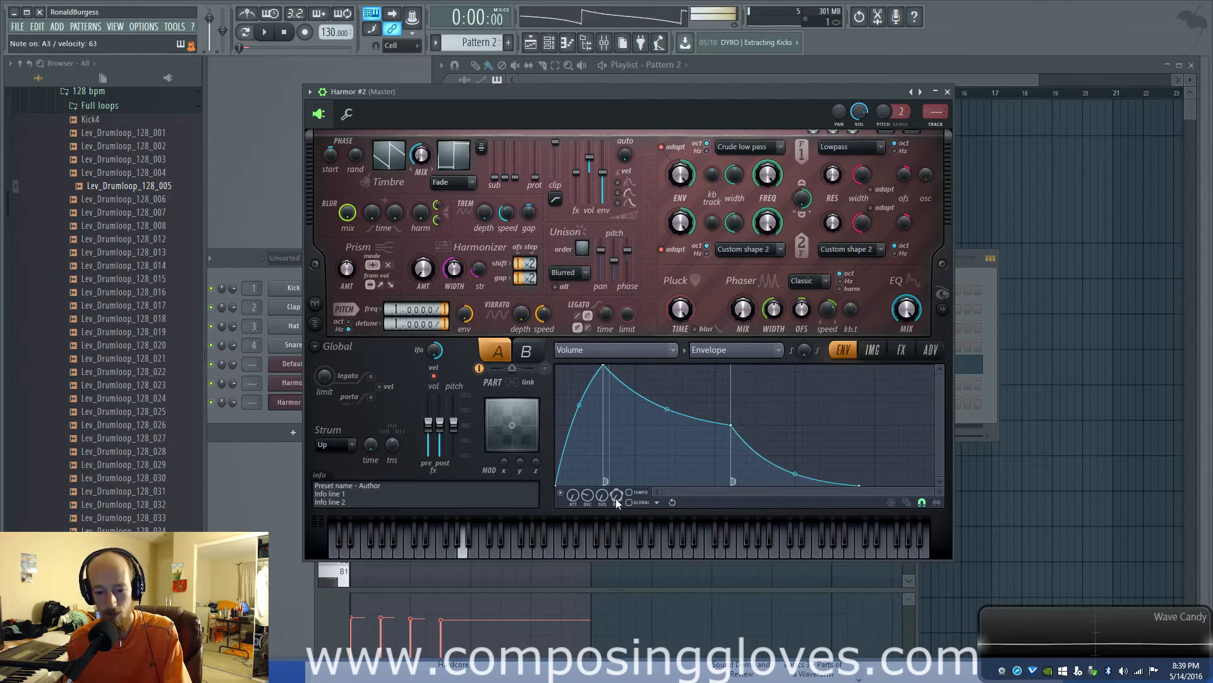
click(587, 495)
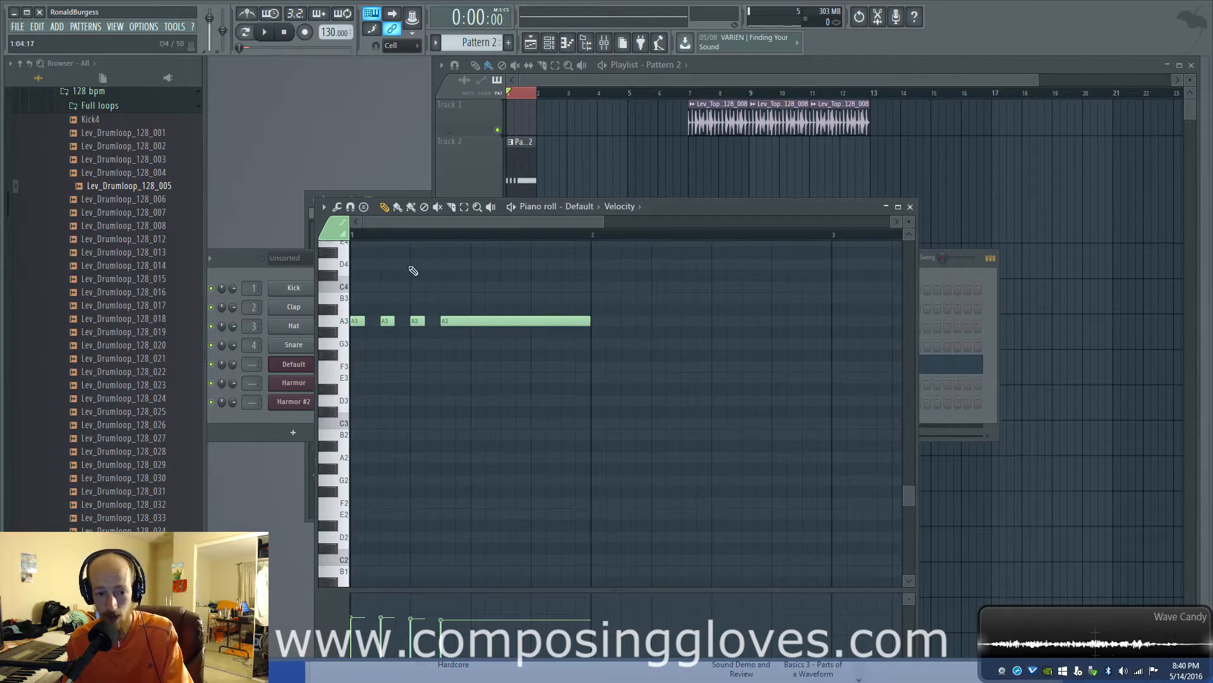
Close the piano roll and bring up the Channel rack's Add plugin list.
click(265, 31)
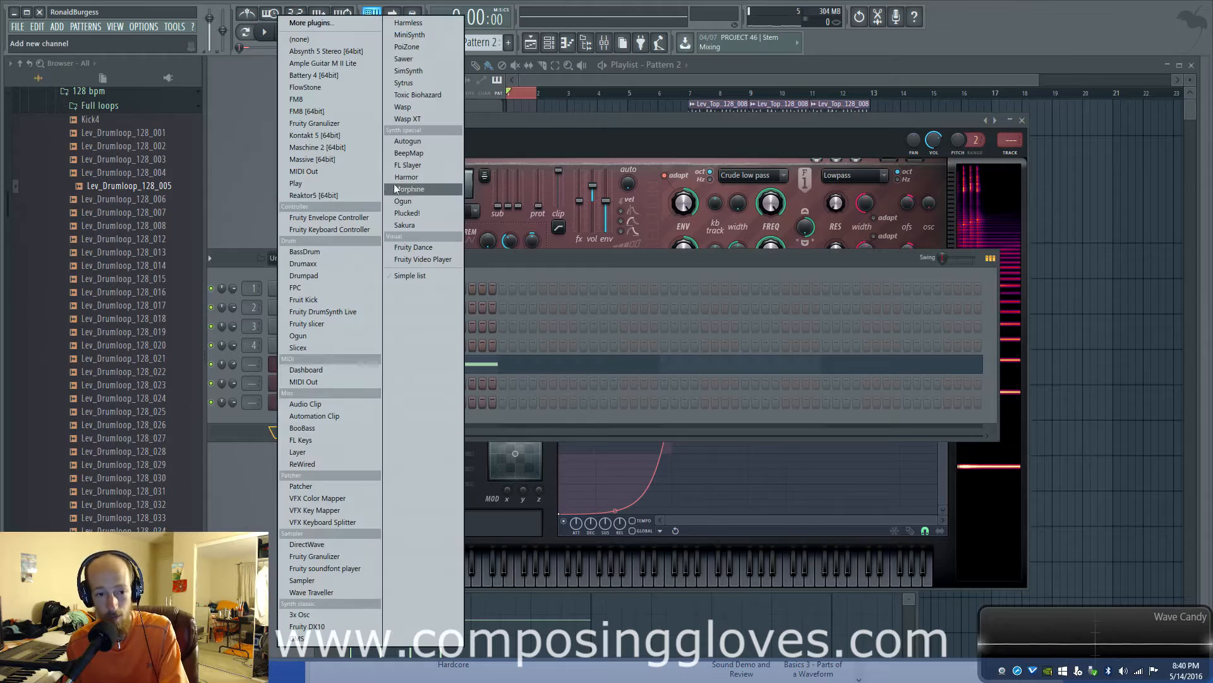
Add a Harmor #3 channel and arrange its window beside the Default Harmor window.
click(406, 177)
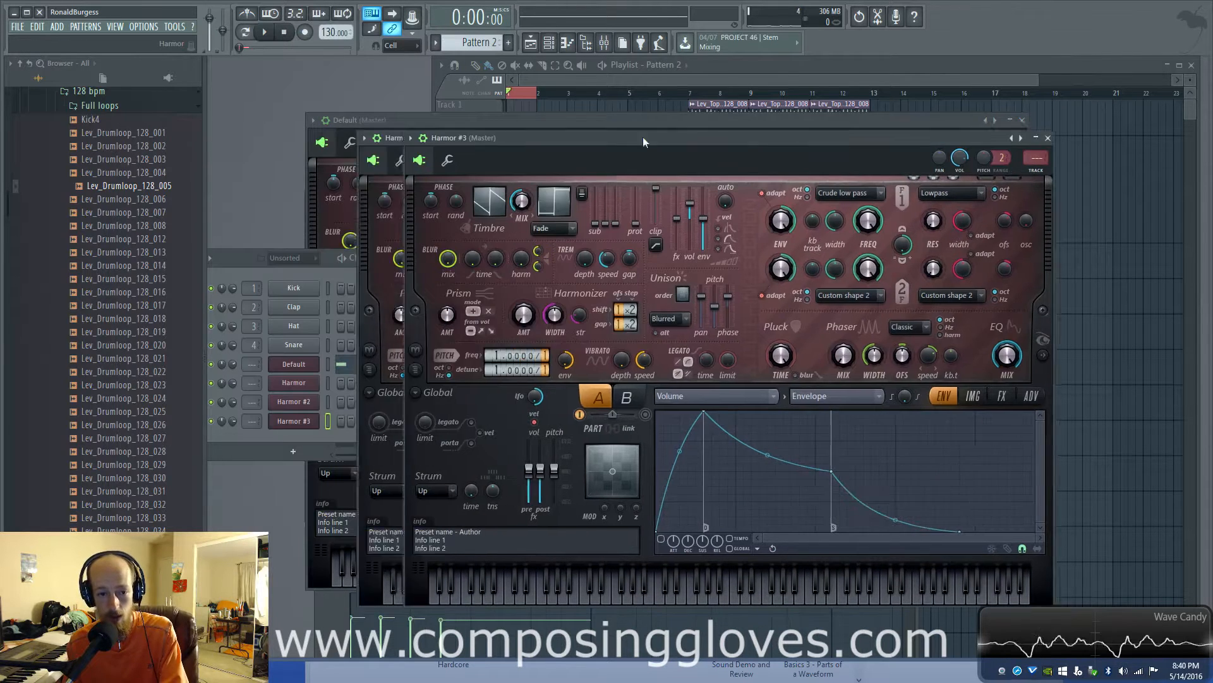
drag(642, 138, 817, 138)
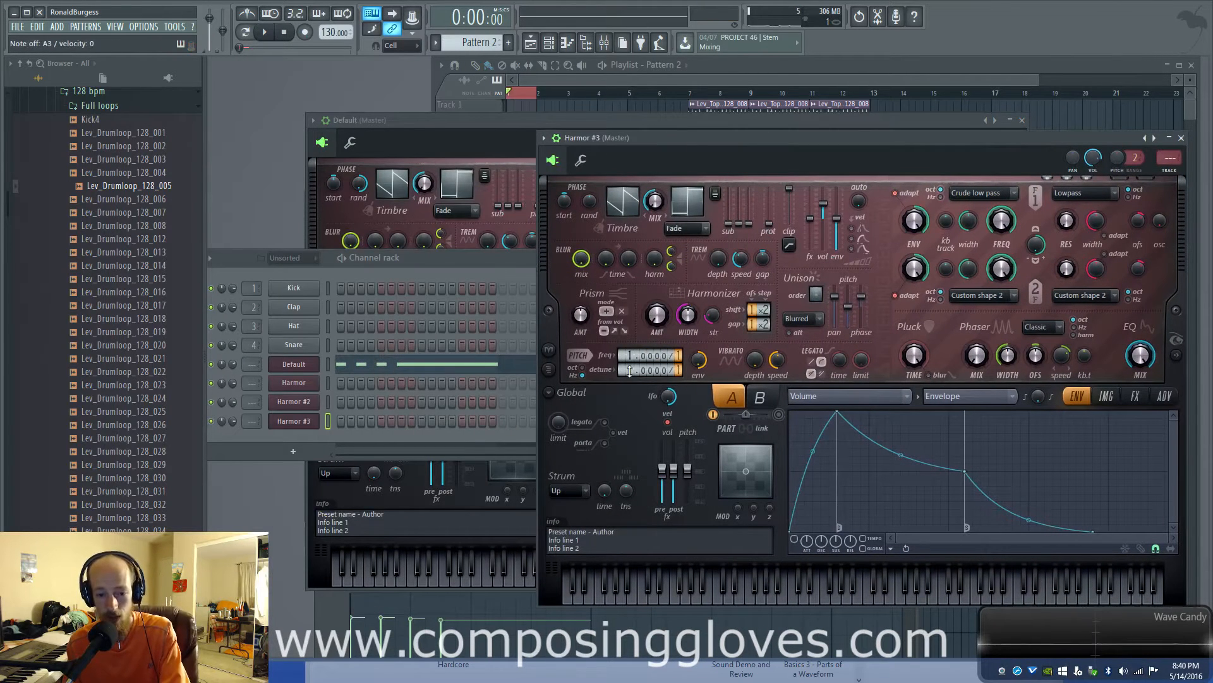
drag(649, 369, 649, 340)
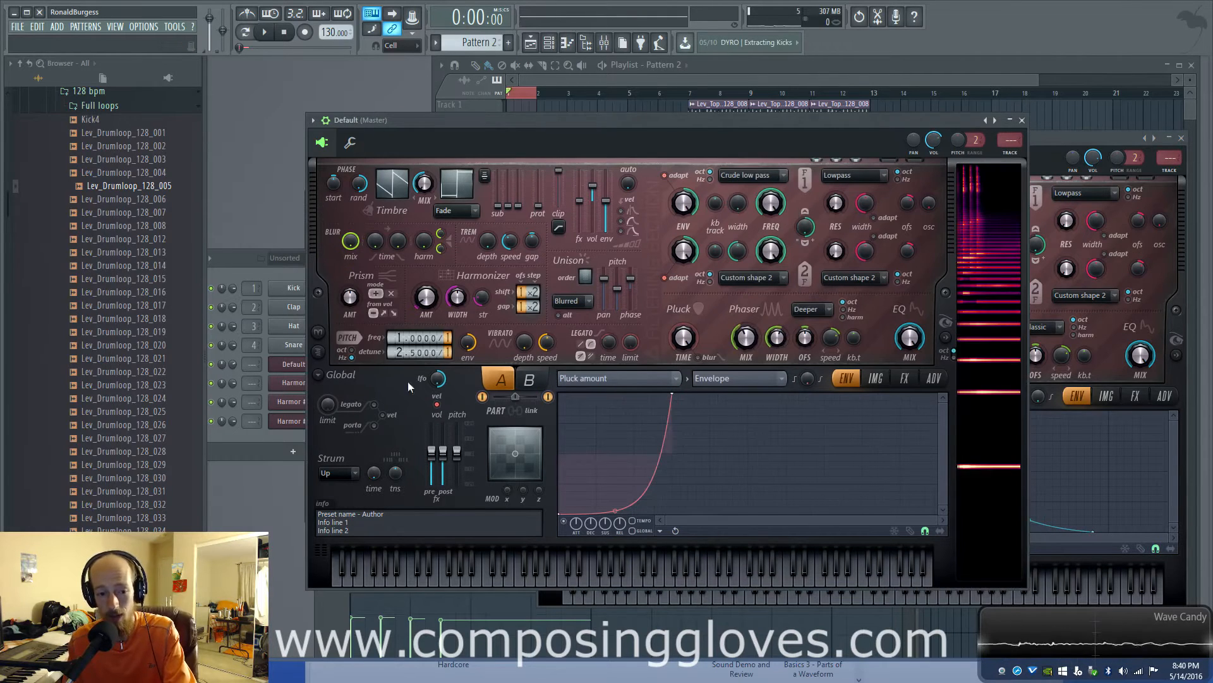
mouse_move(664, 331)
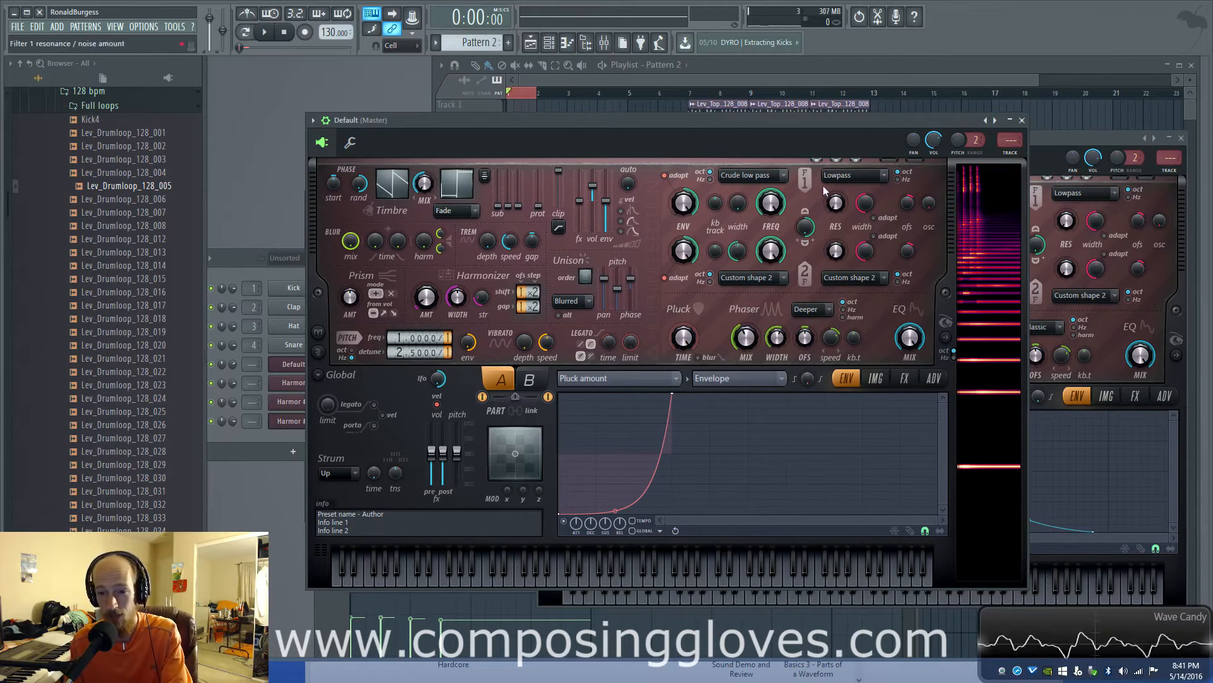
mouse_move(841, 189)
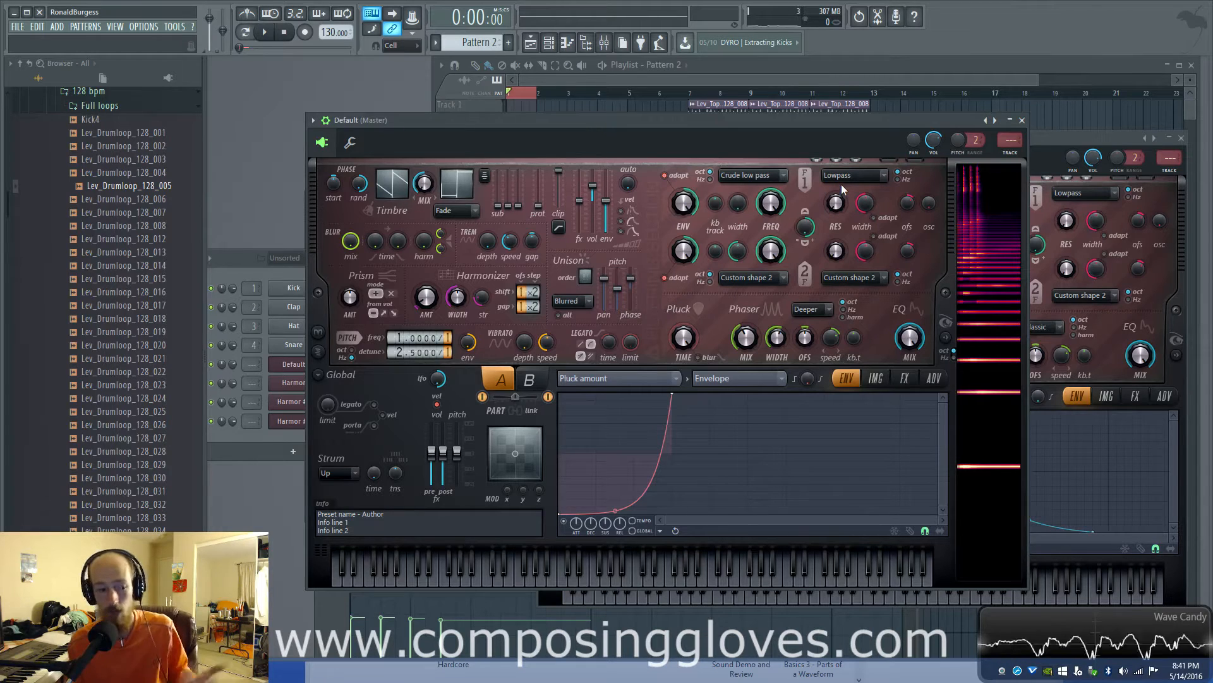
mouse_move(706, 339)
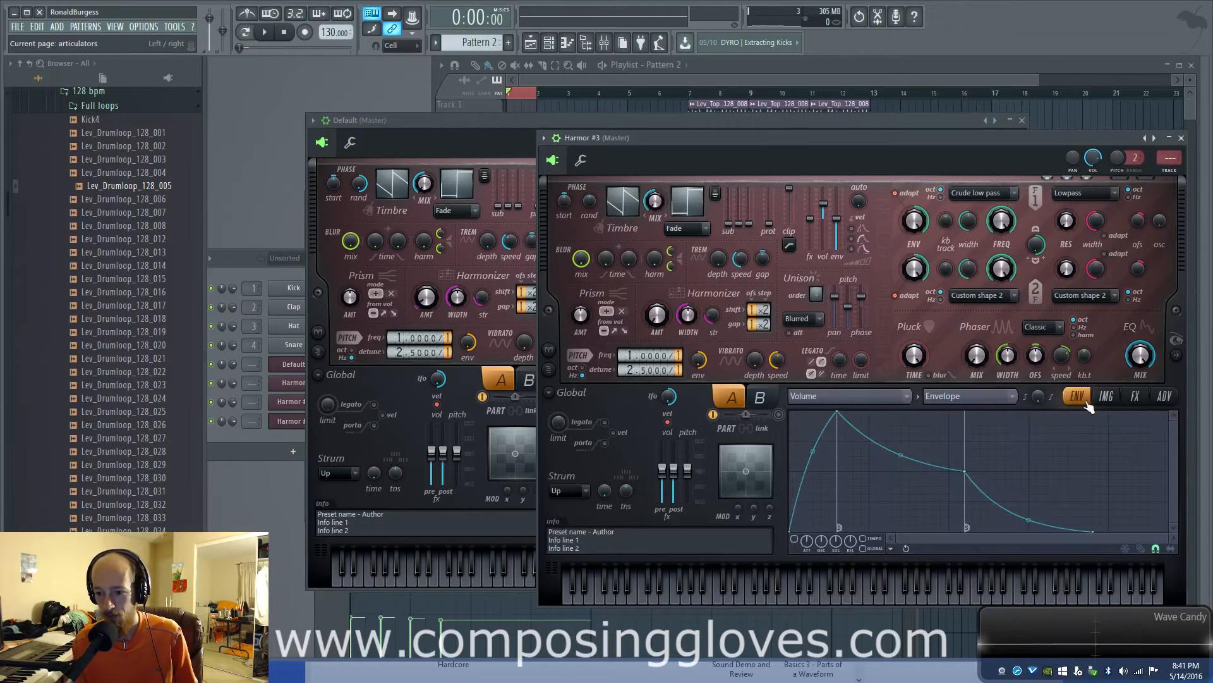
Draw Harmor #3's Pluck amount envelope with a steep late rise to full pluck.
click(1107, 396)
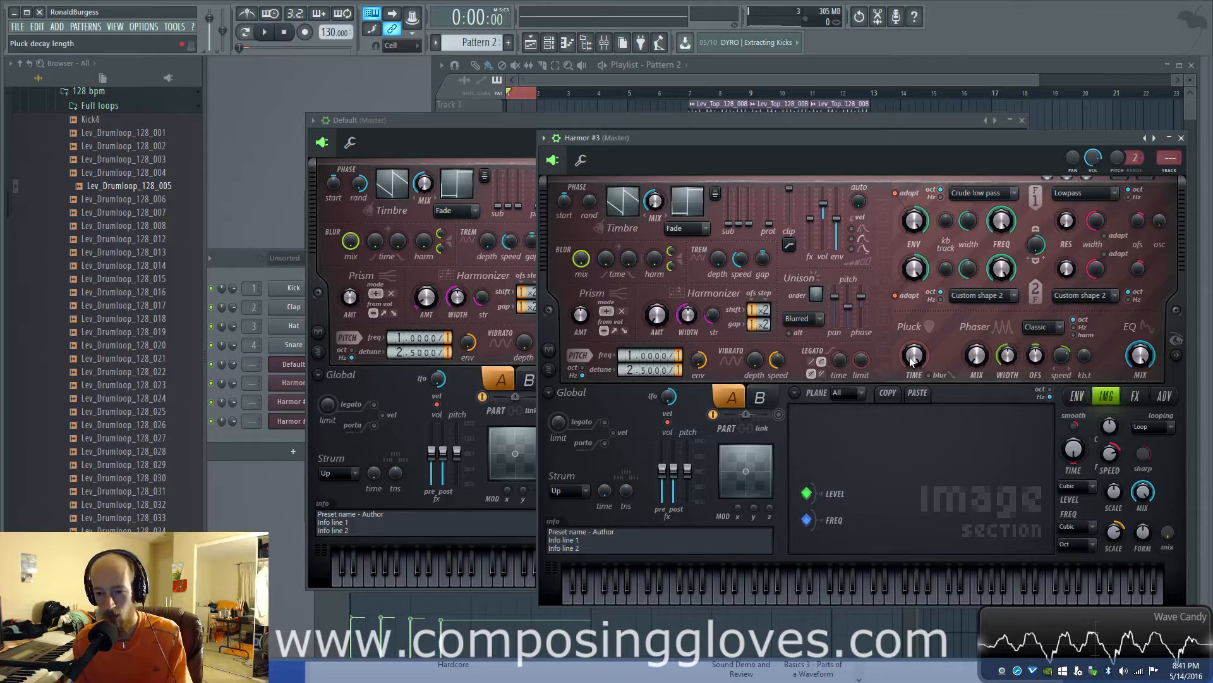
right_click(912, 354)
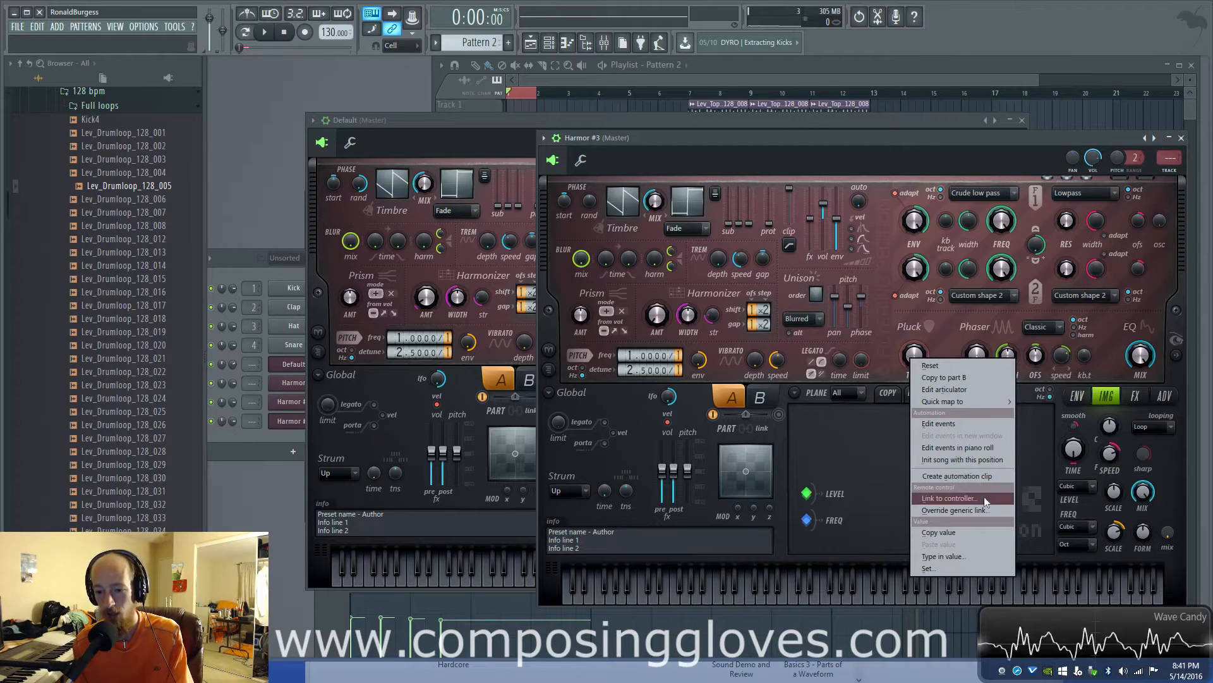
mouse_move(979, 394)
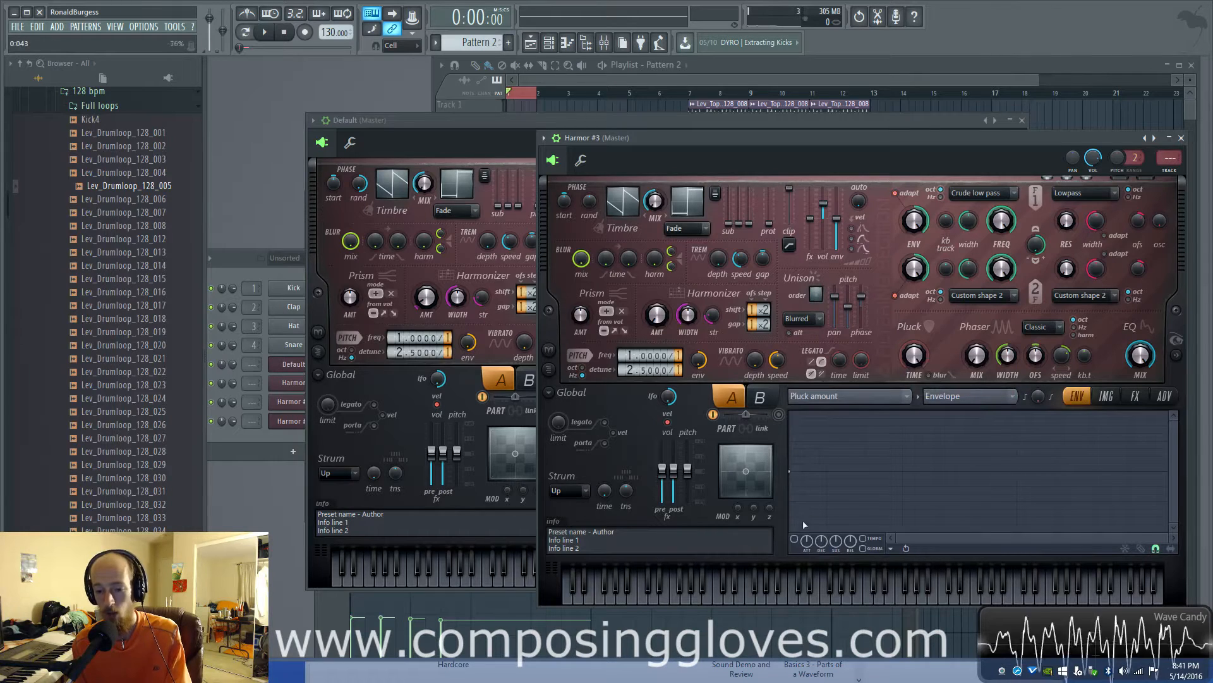
drag(789, 470, 824, 503)
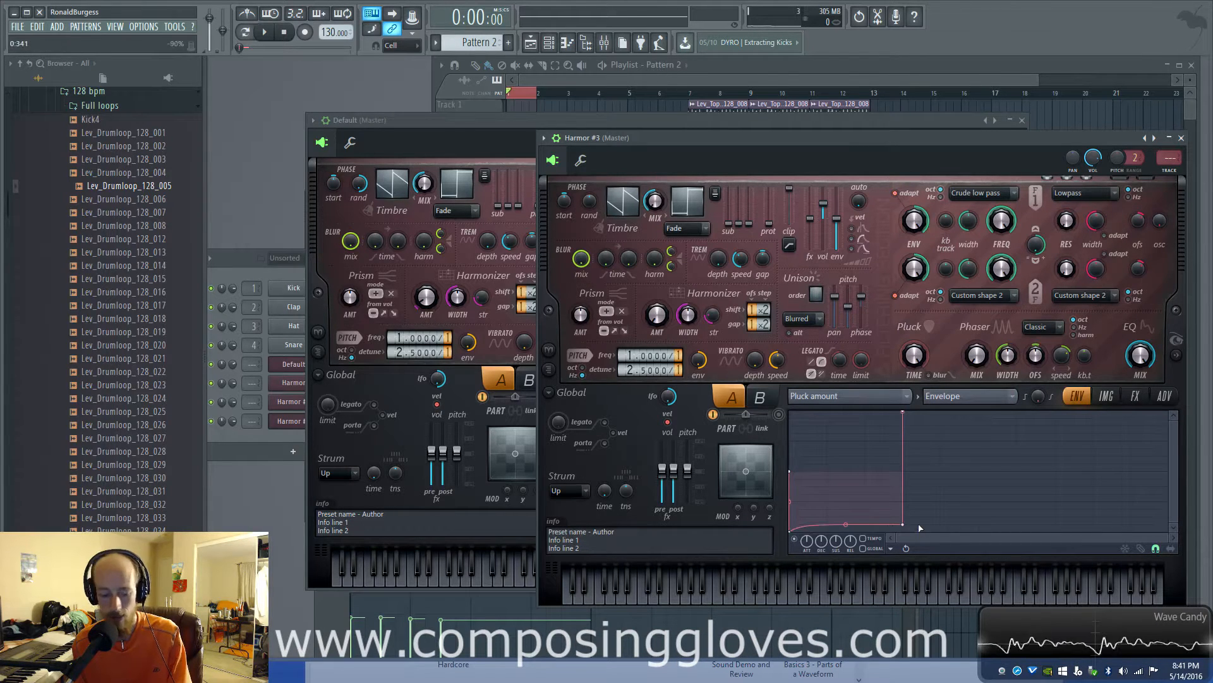
drag(921, 527, 902, 530)
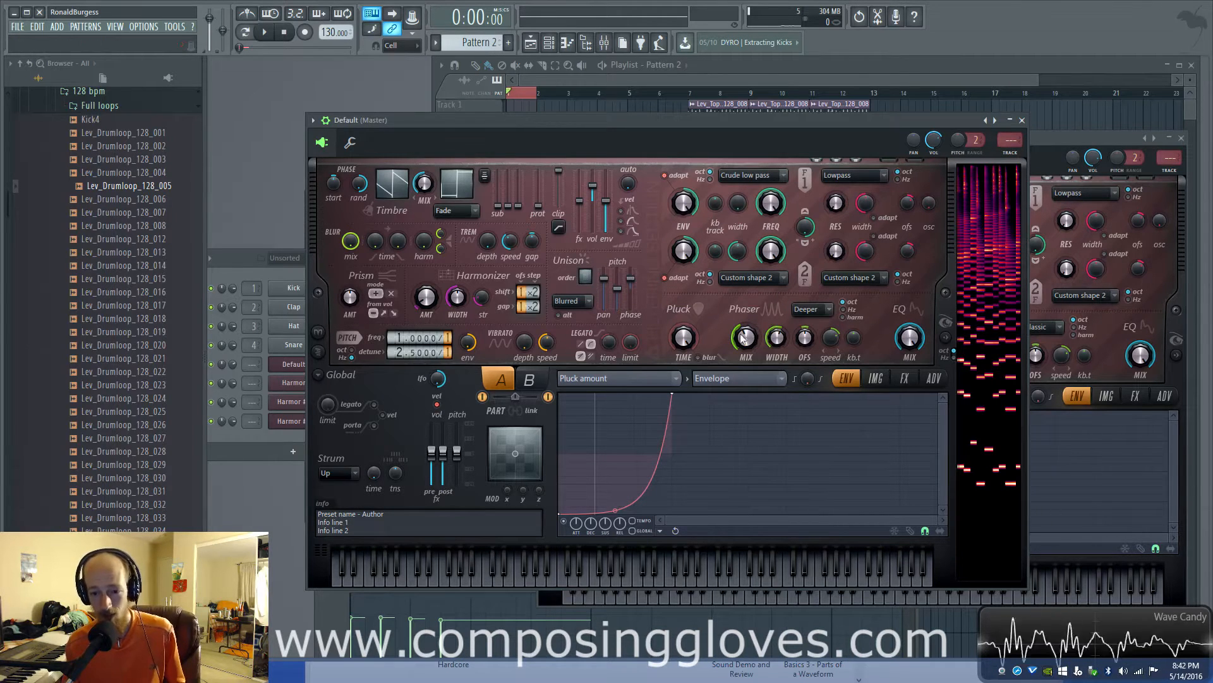
Adjust the Default Harmor's Phaser speed and view its Rubber distortion and Warming compression.
click(811, 309)
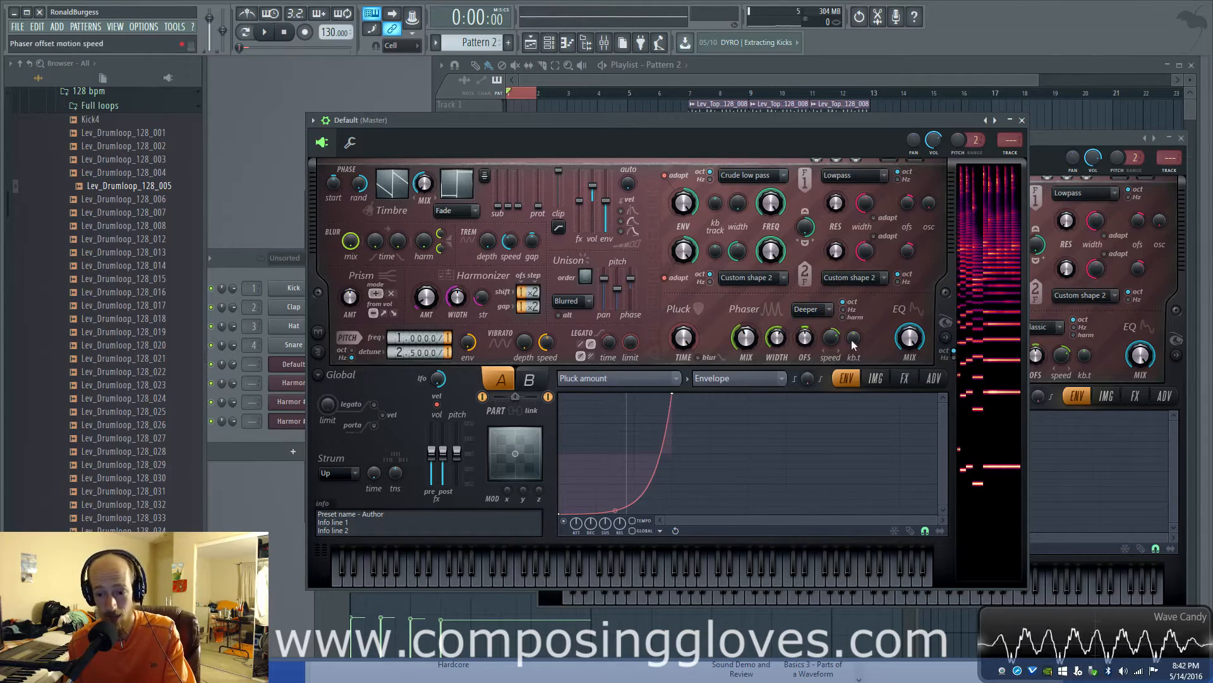
click(903, 378)
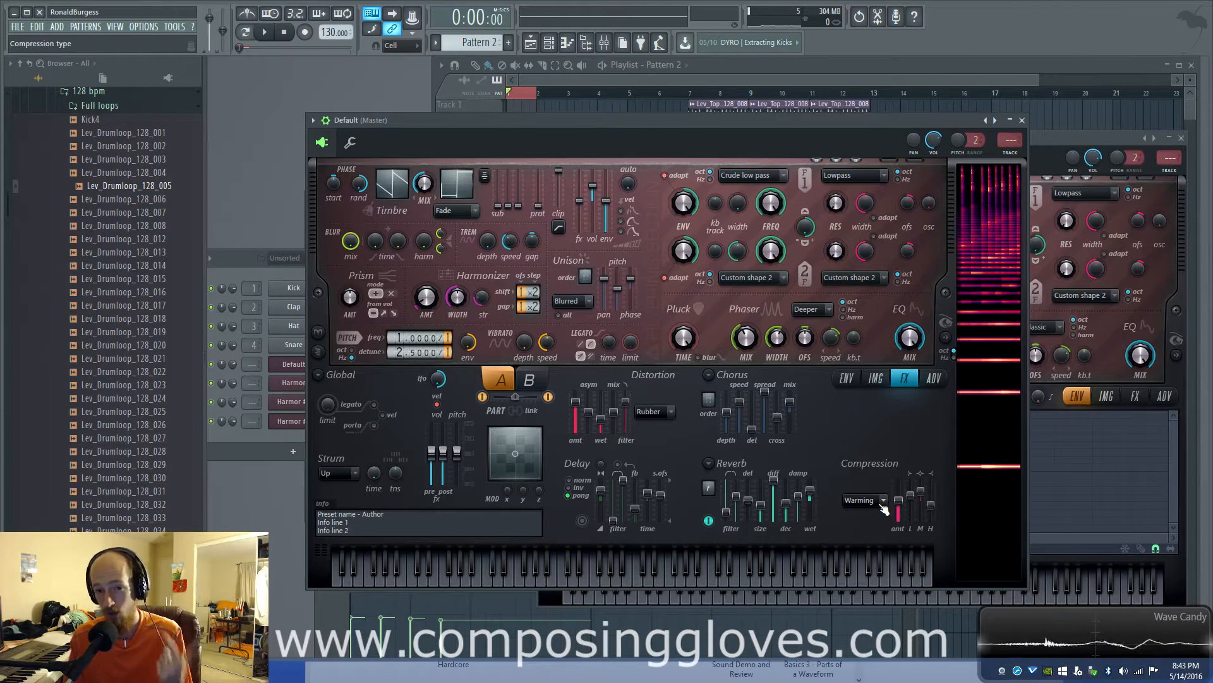
Set Harmor's phaser to Classic and detune to 2.0000, and view the Volume envelope.
click(460, 565)
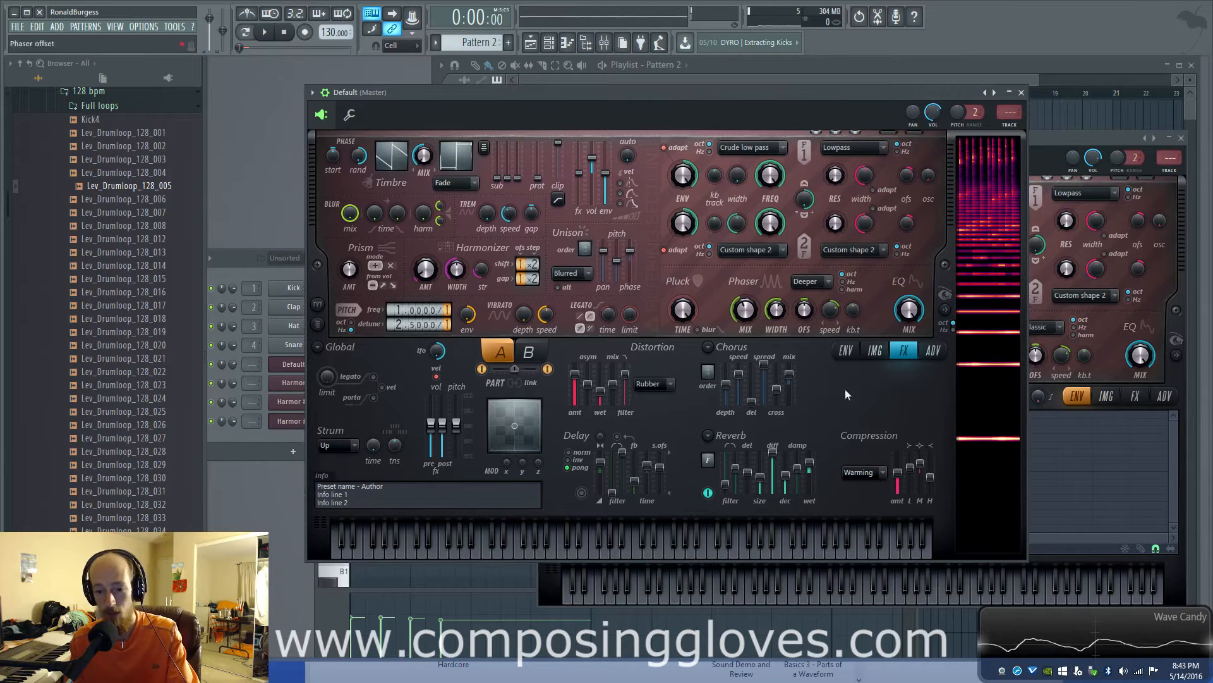
mouse_move(890, 418)
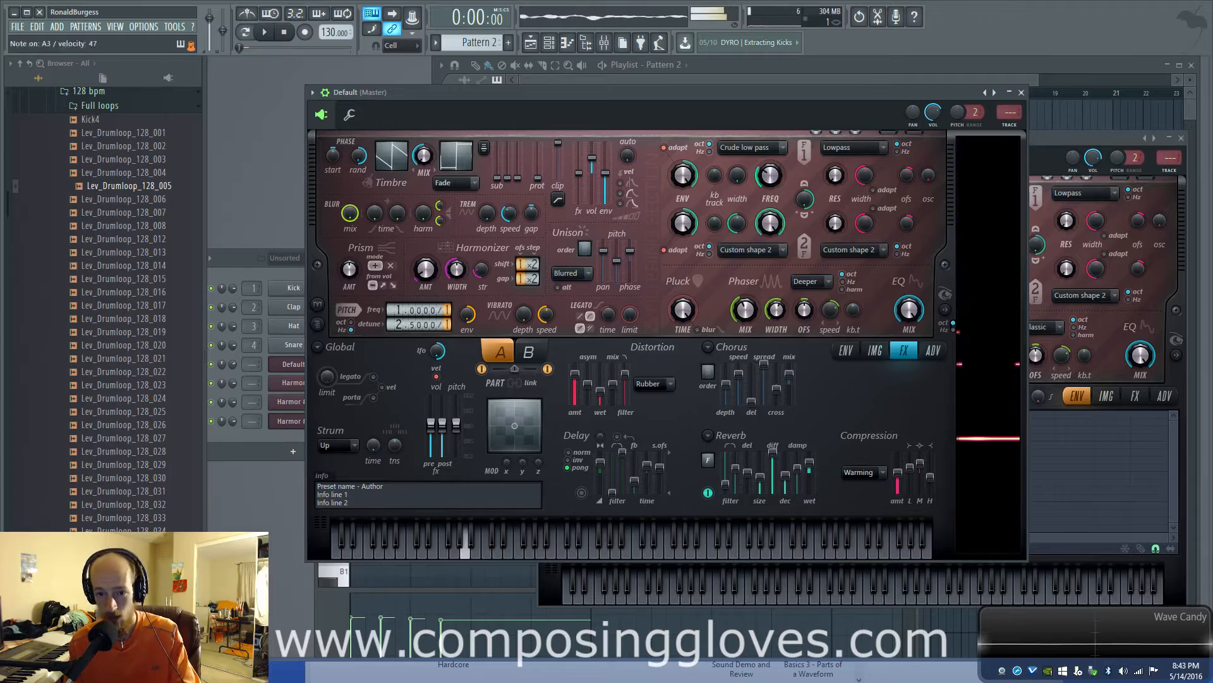
click(770, 175)
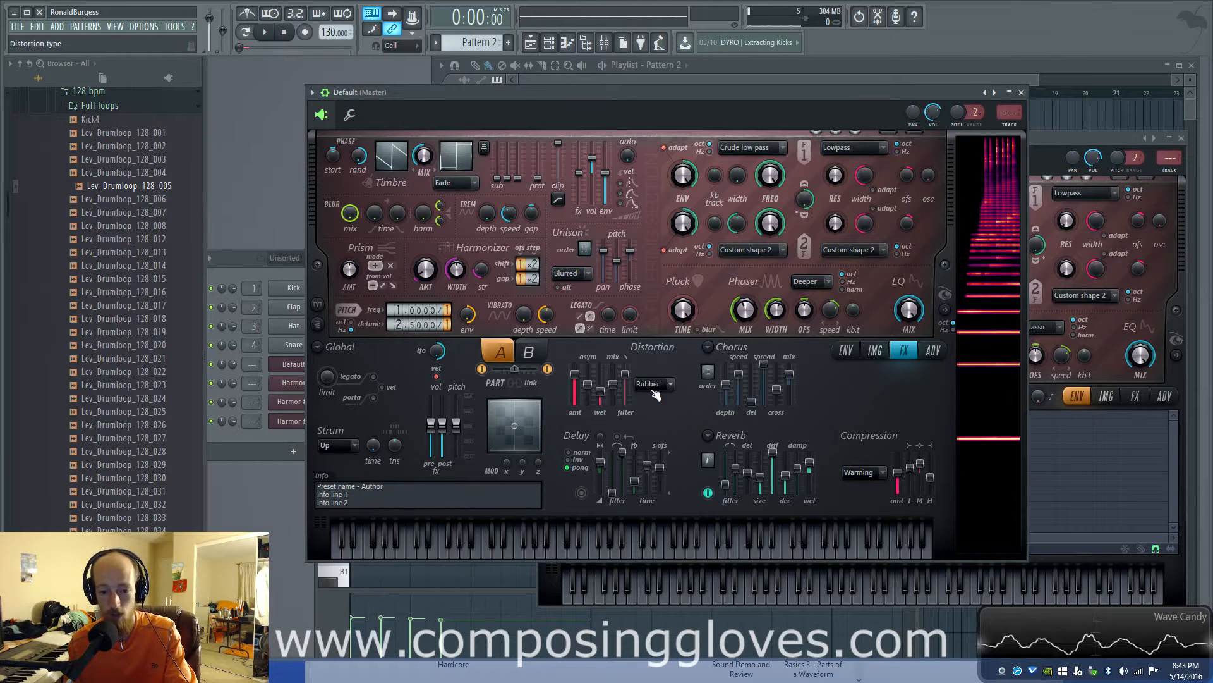
click(652, 383)
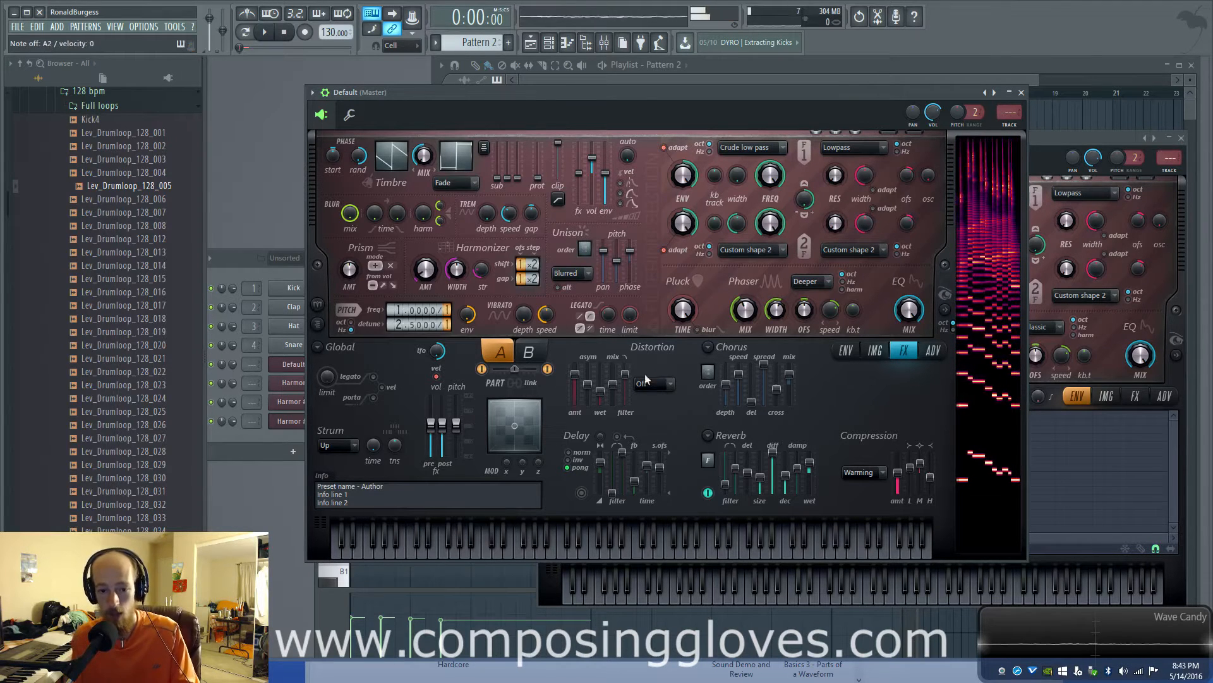
click(652, 383)
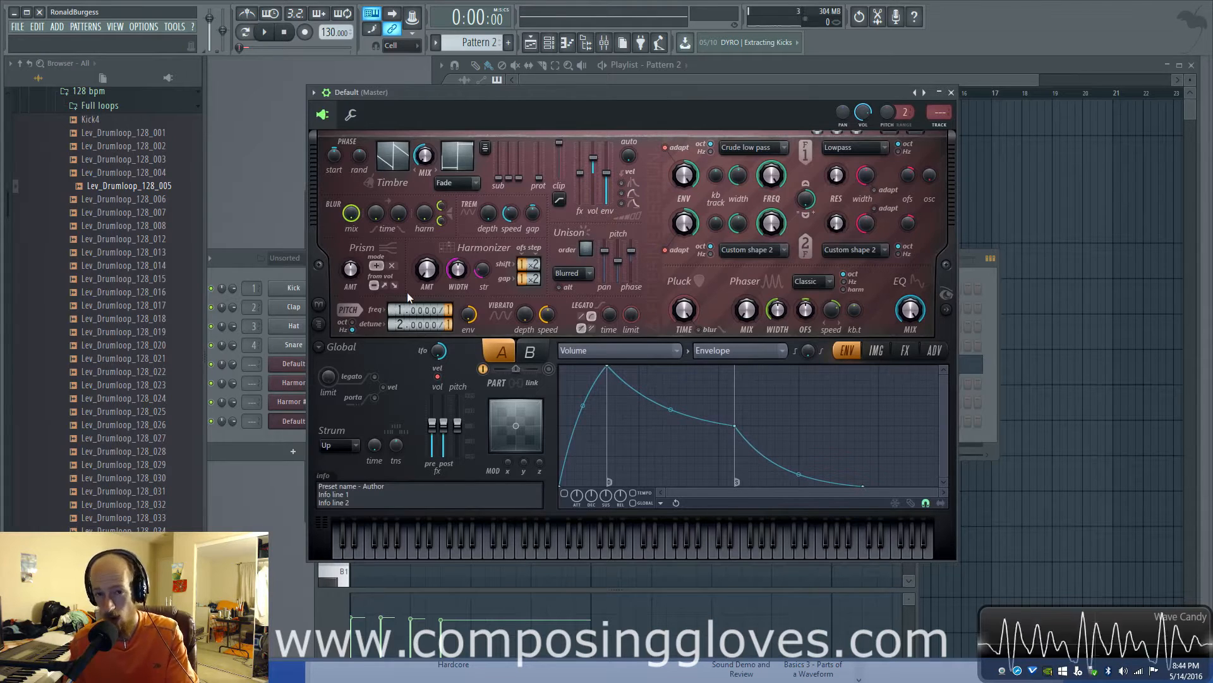
Switch Harmor's distortion type to Log in the FX section and raise its amount.
click(464, 549)
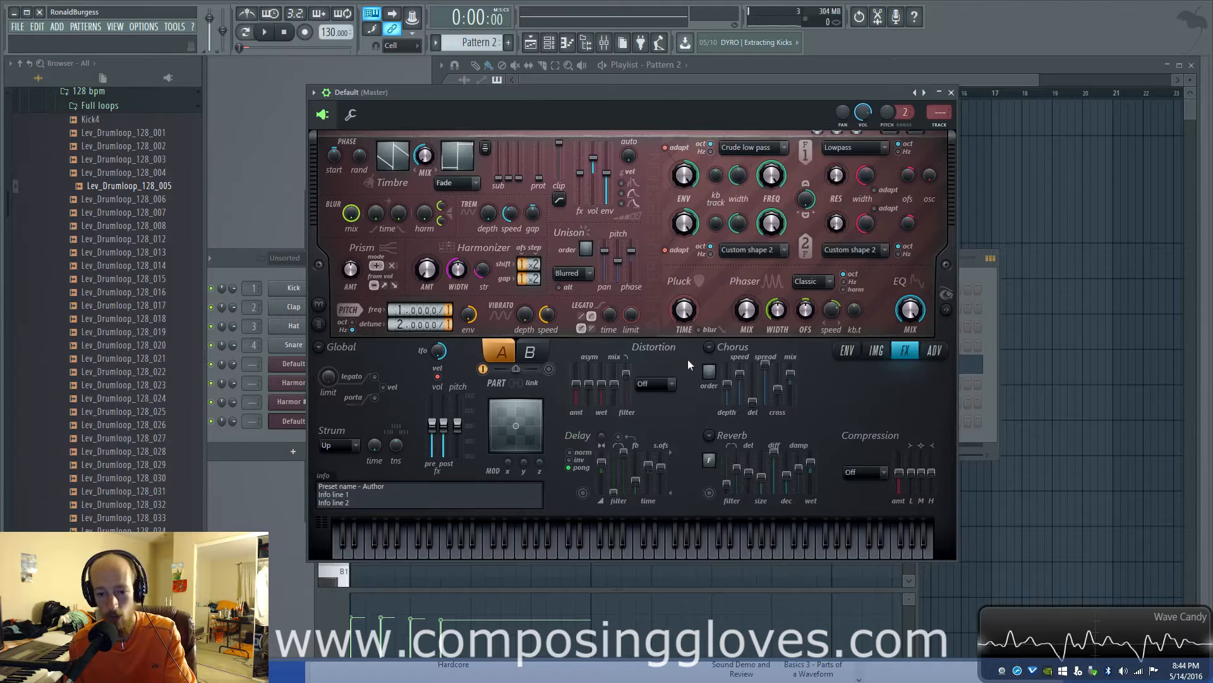
click(654, 383)
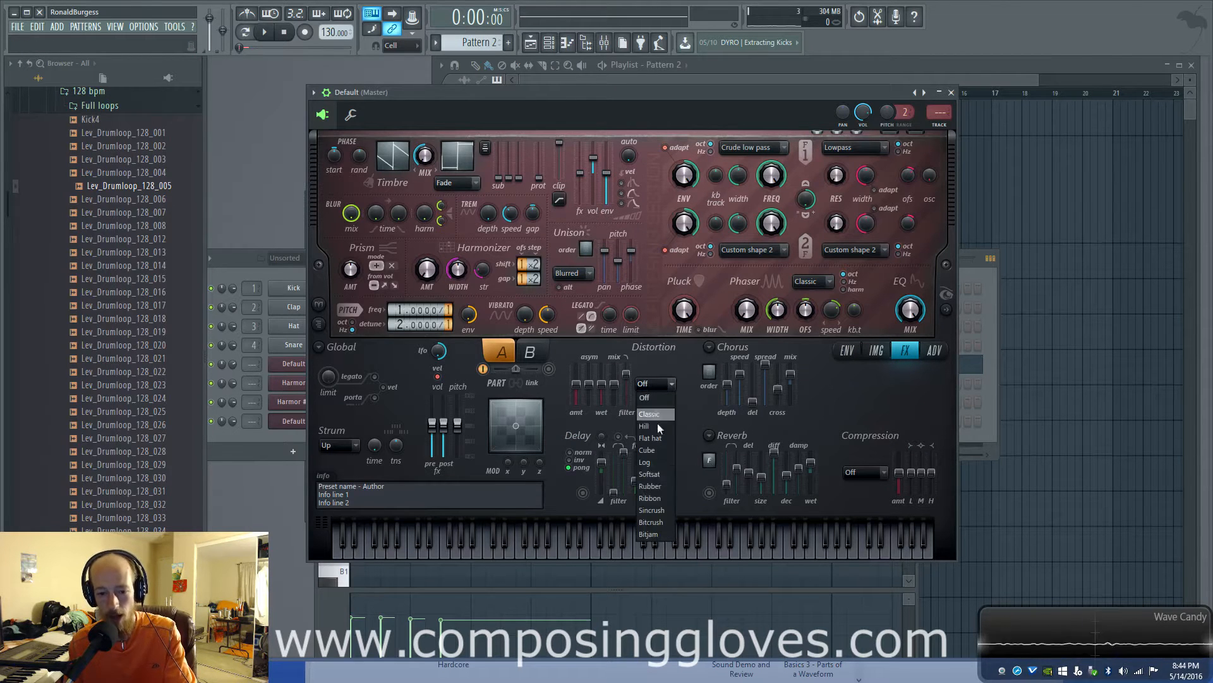
click(645, 461)
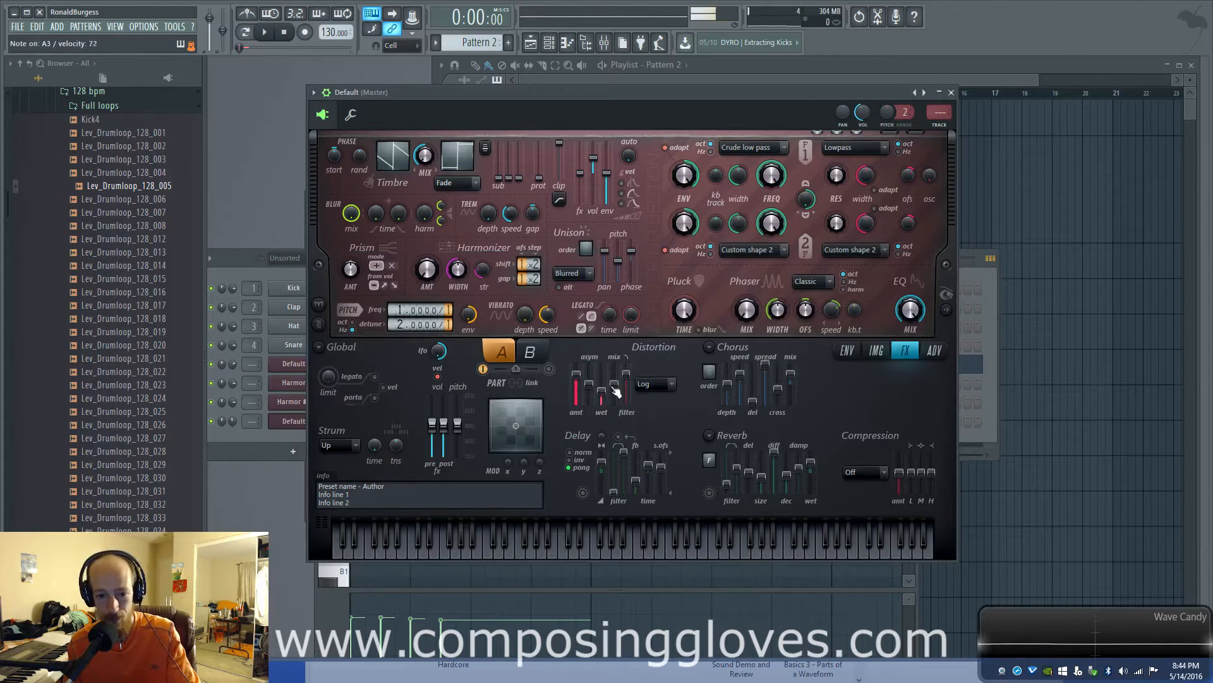
mouse_move(683, 309)
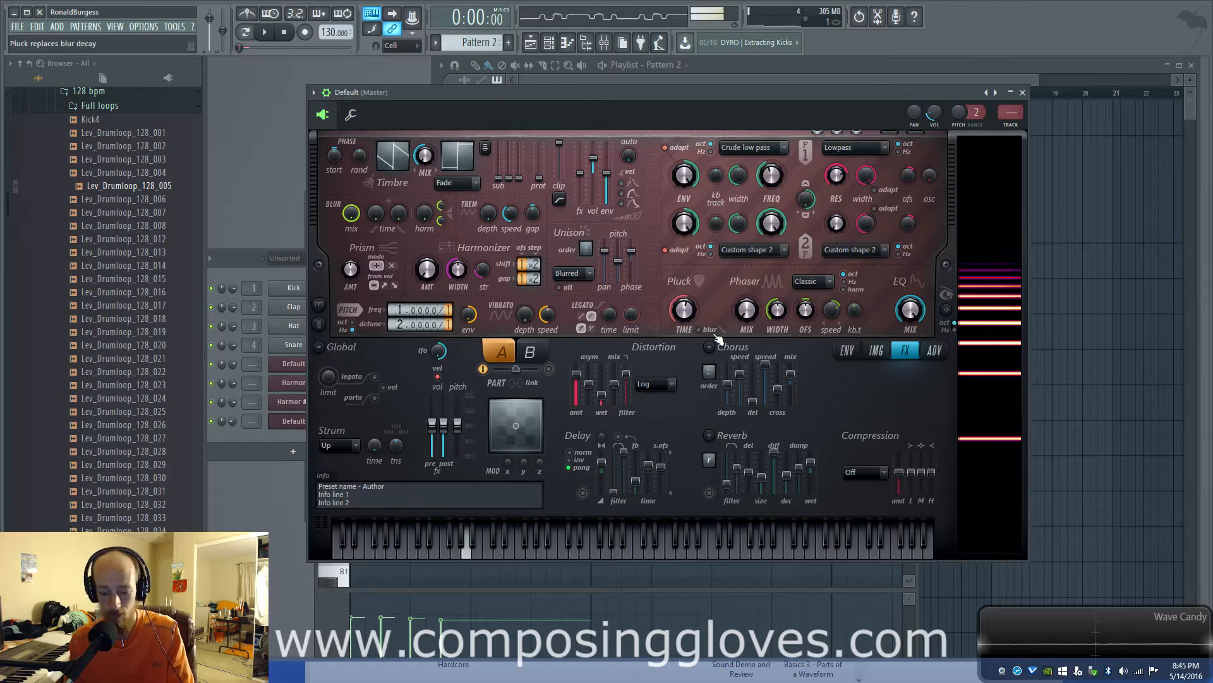
Bring up the envelope target list from the Phaser width knob.
click(469, 542)
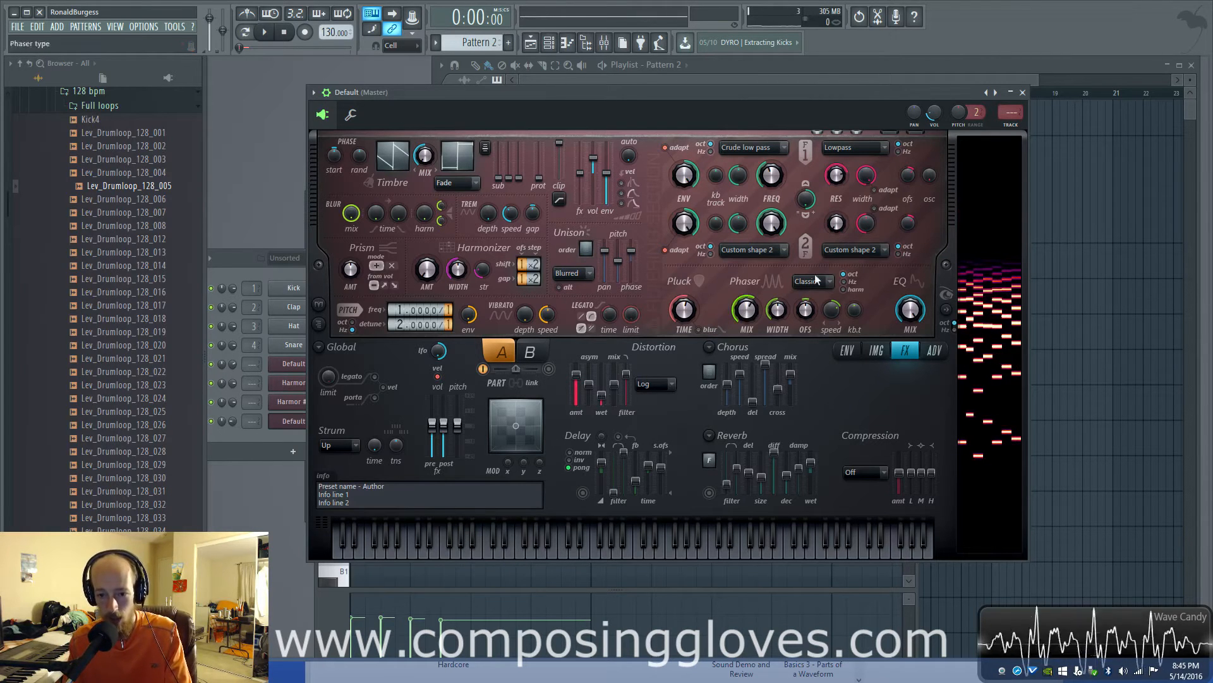
right_click(746, 307)
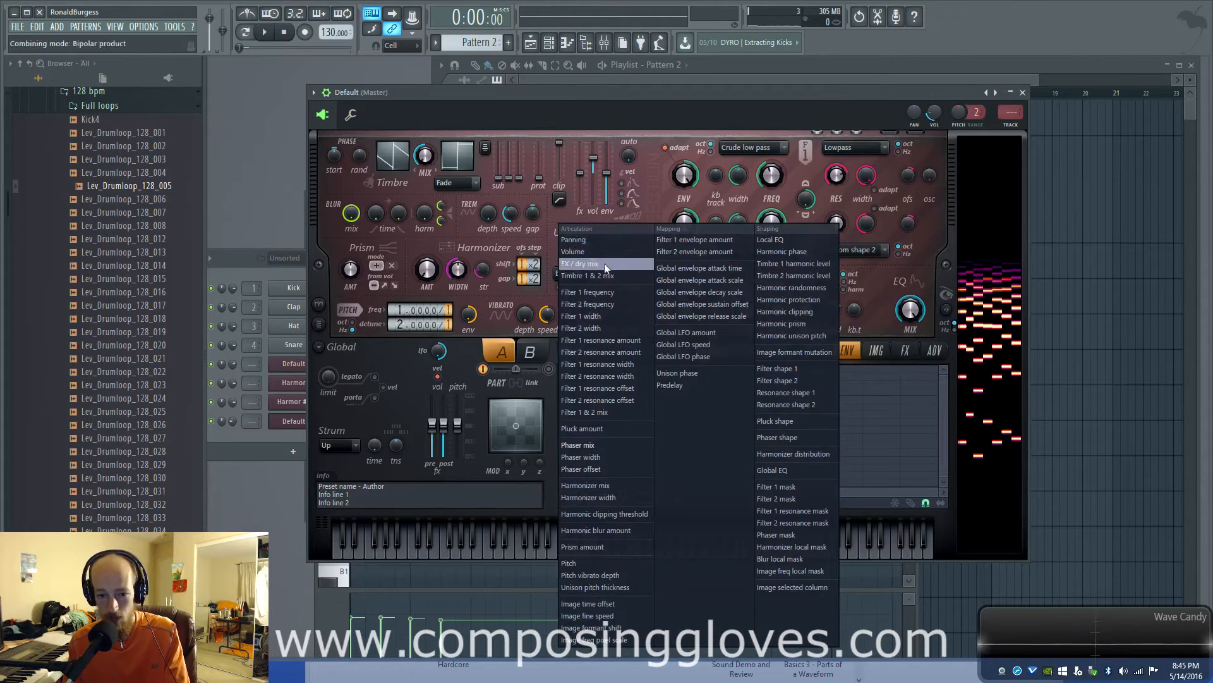
mouse_move(792, 546)
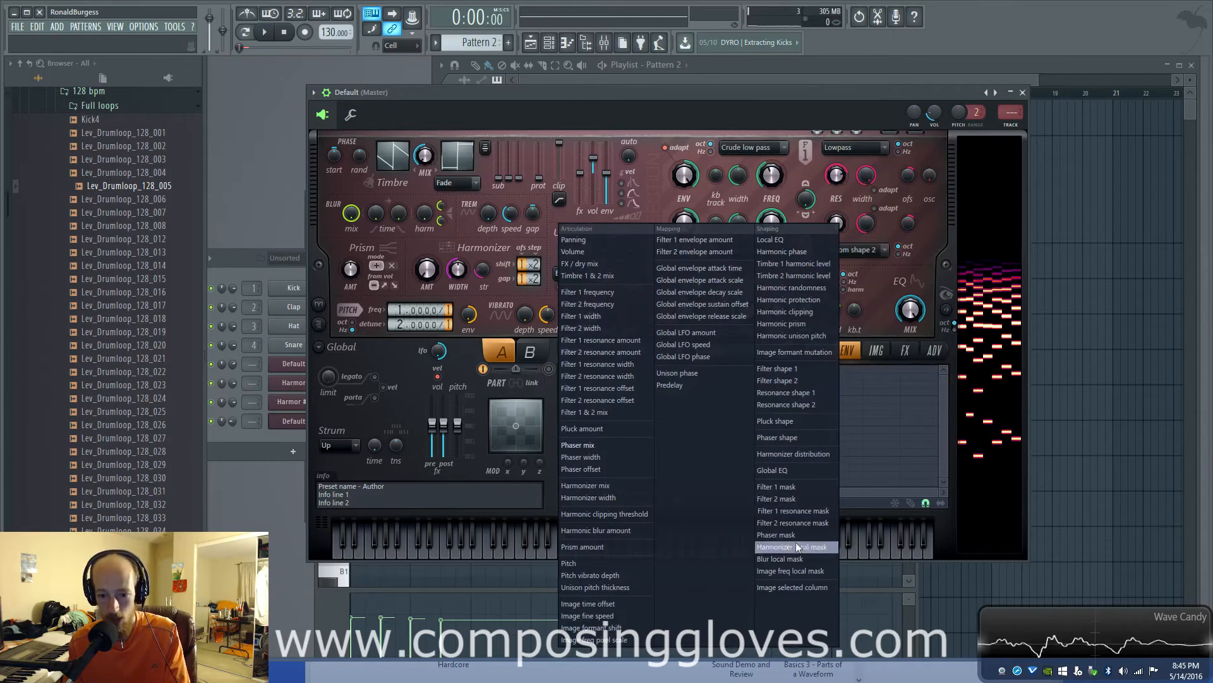
mouse_move(596, 531)
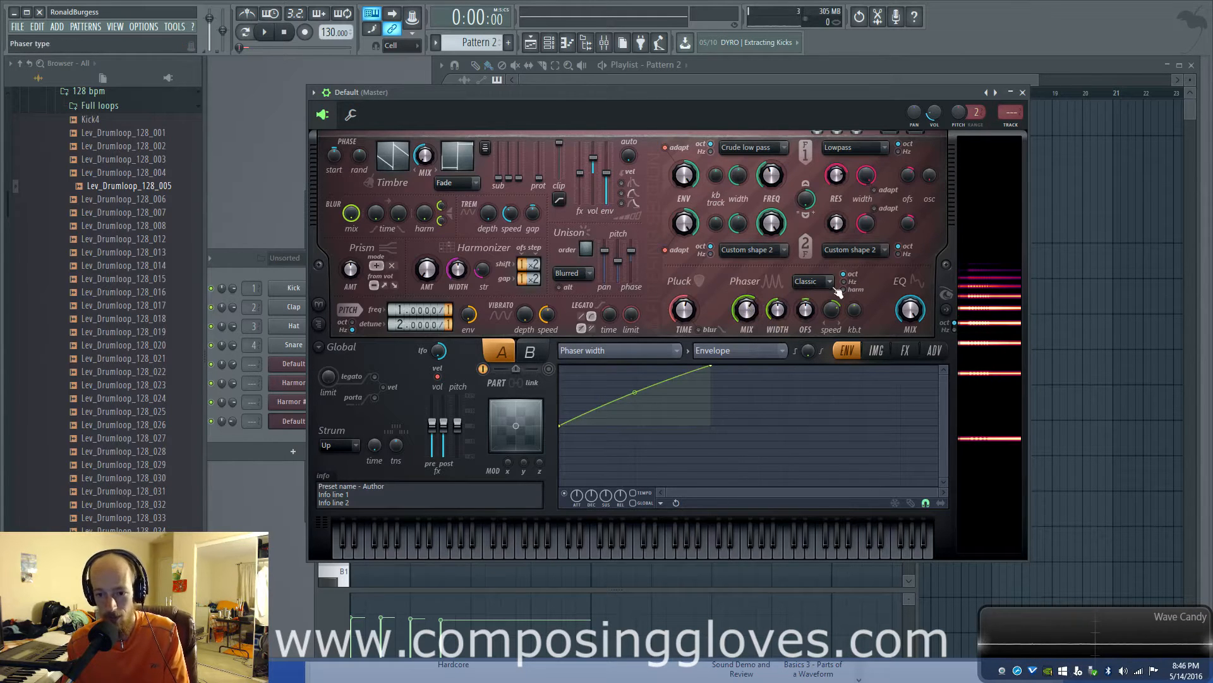
Switch Harmor's phaser type to Deep.
click(813, 281)
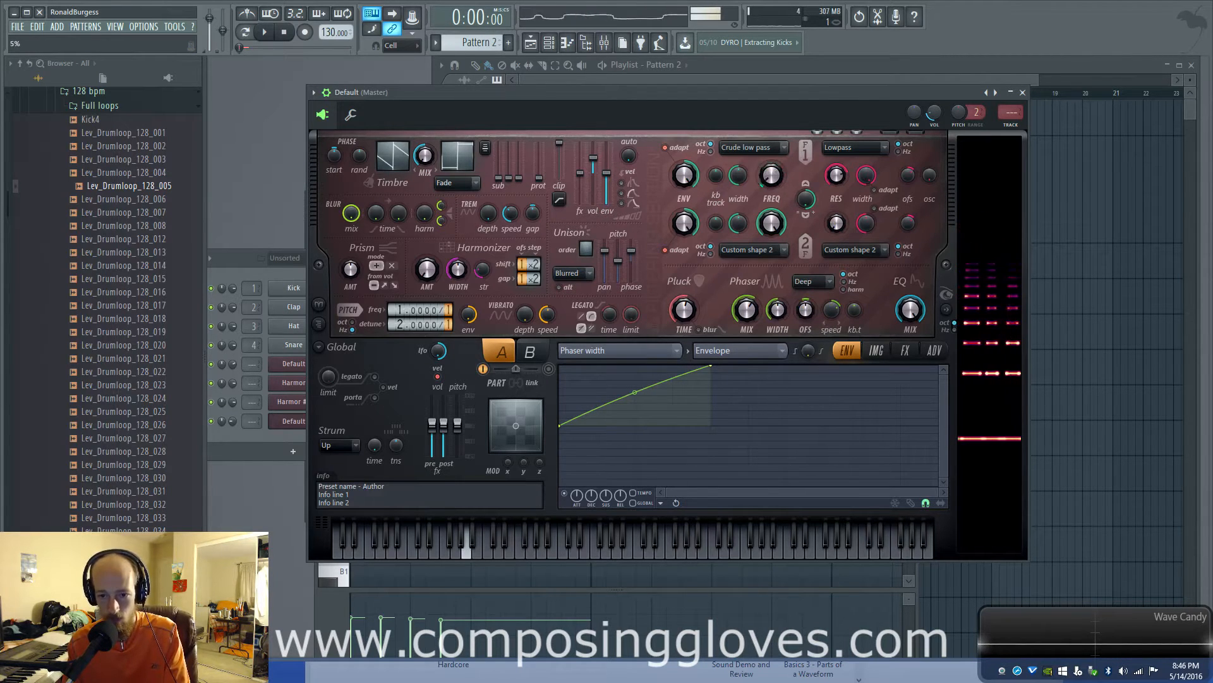
drag(772, 175, 771, 182)
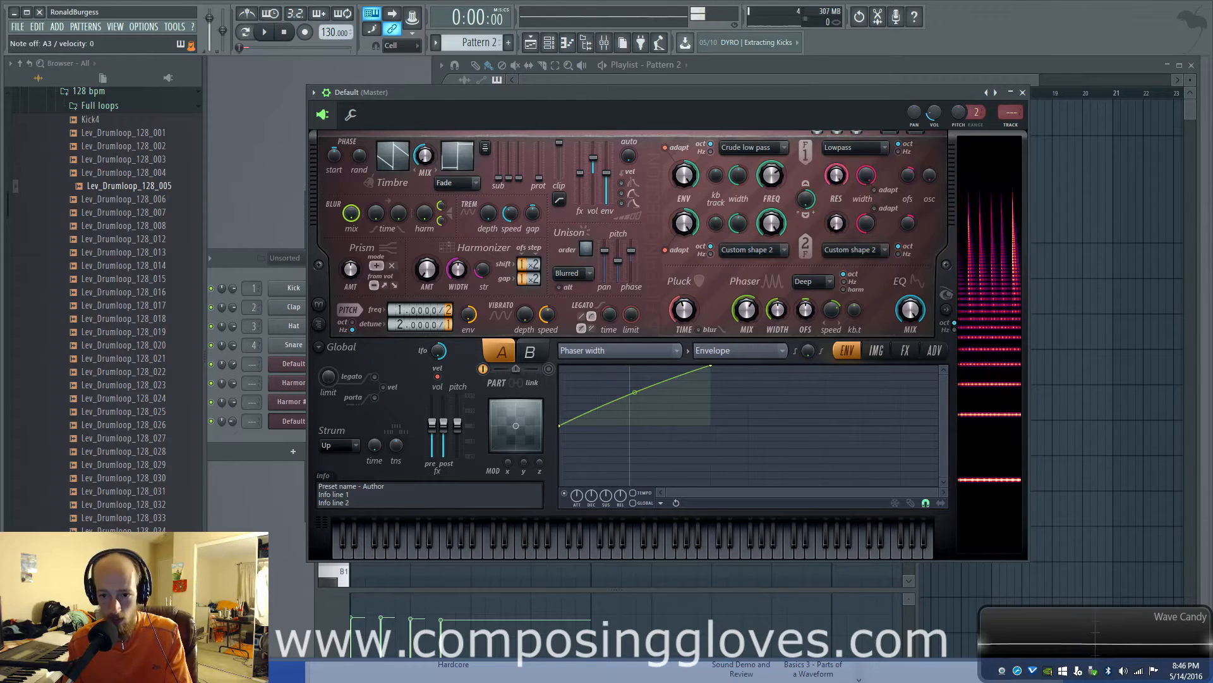
click(465, 542)
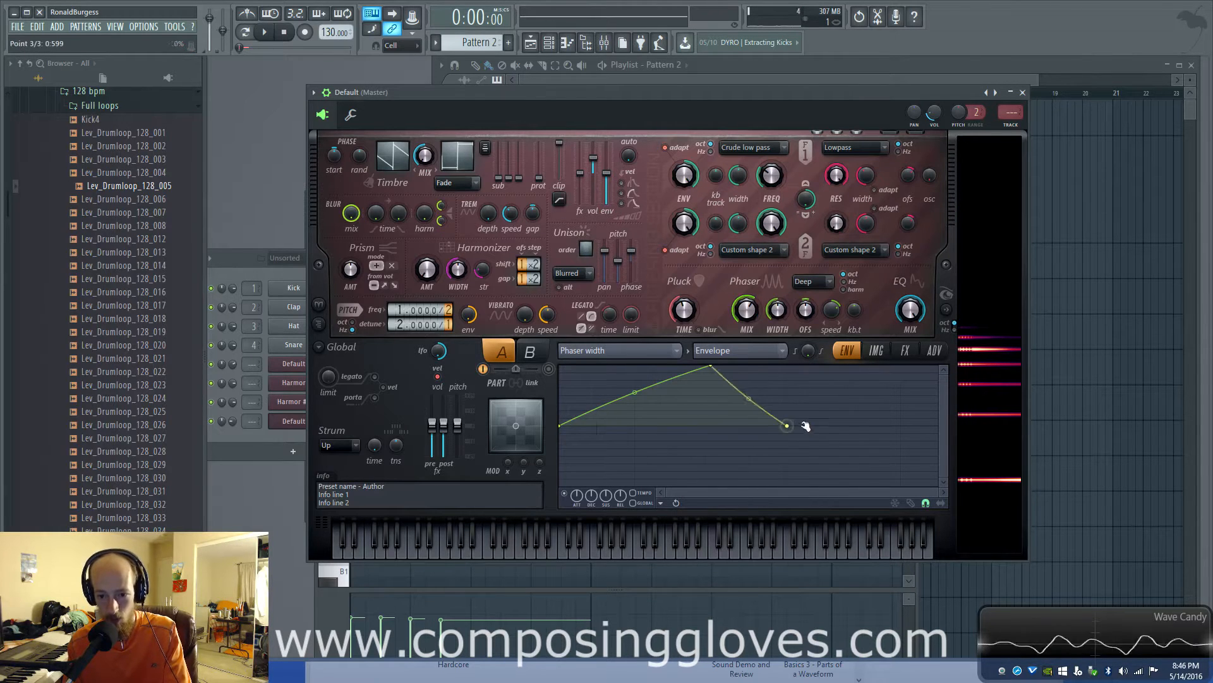
Draw a zigzag Phaser width envelope with several sharp peaks and dips.
drag(786, 425, 898, 485)
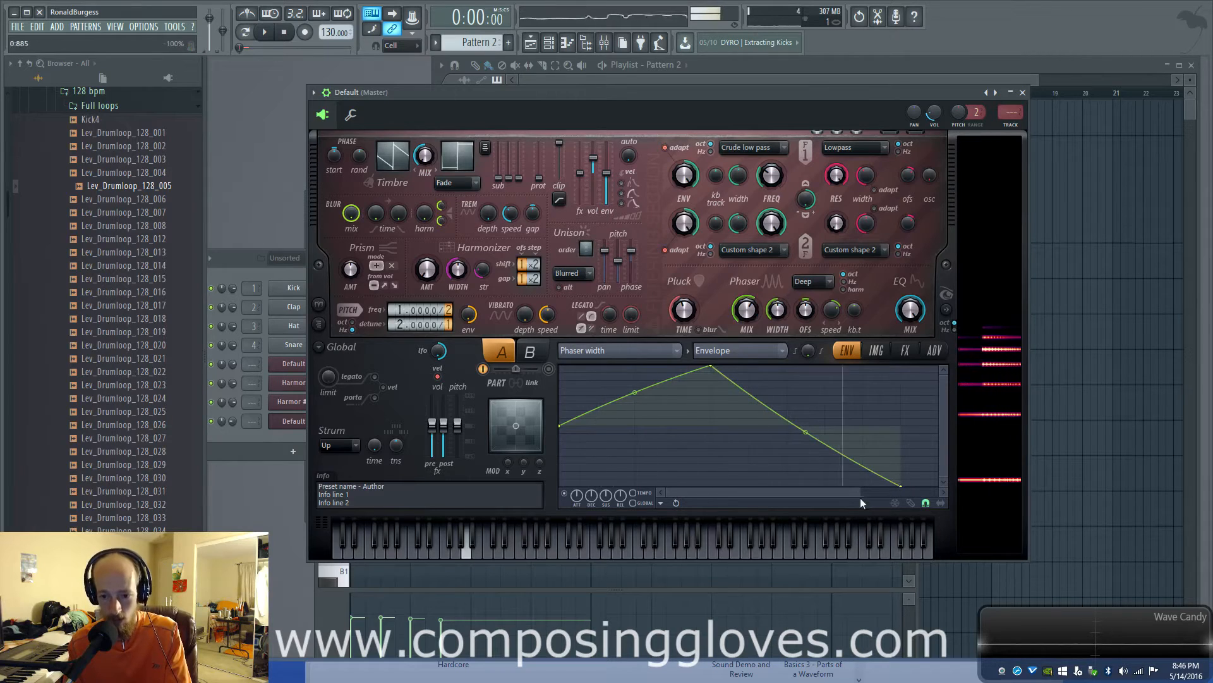
drag(782, 433, 832, 418)
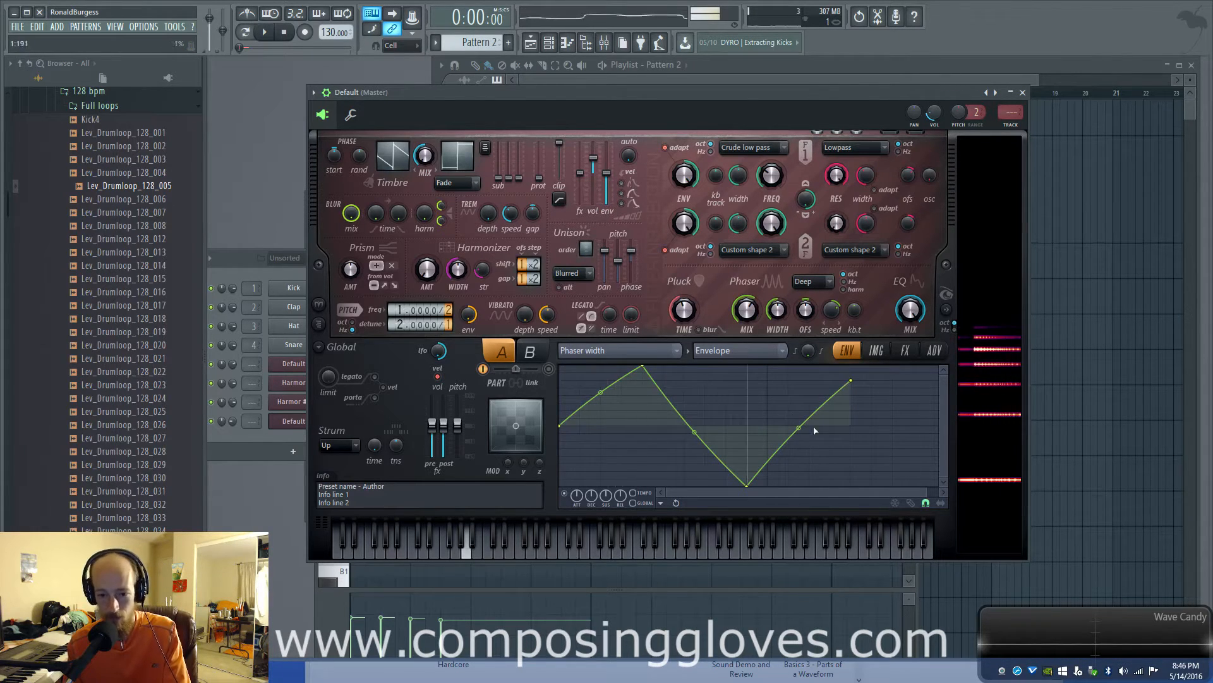
drag(852, 379, 893, 441)
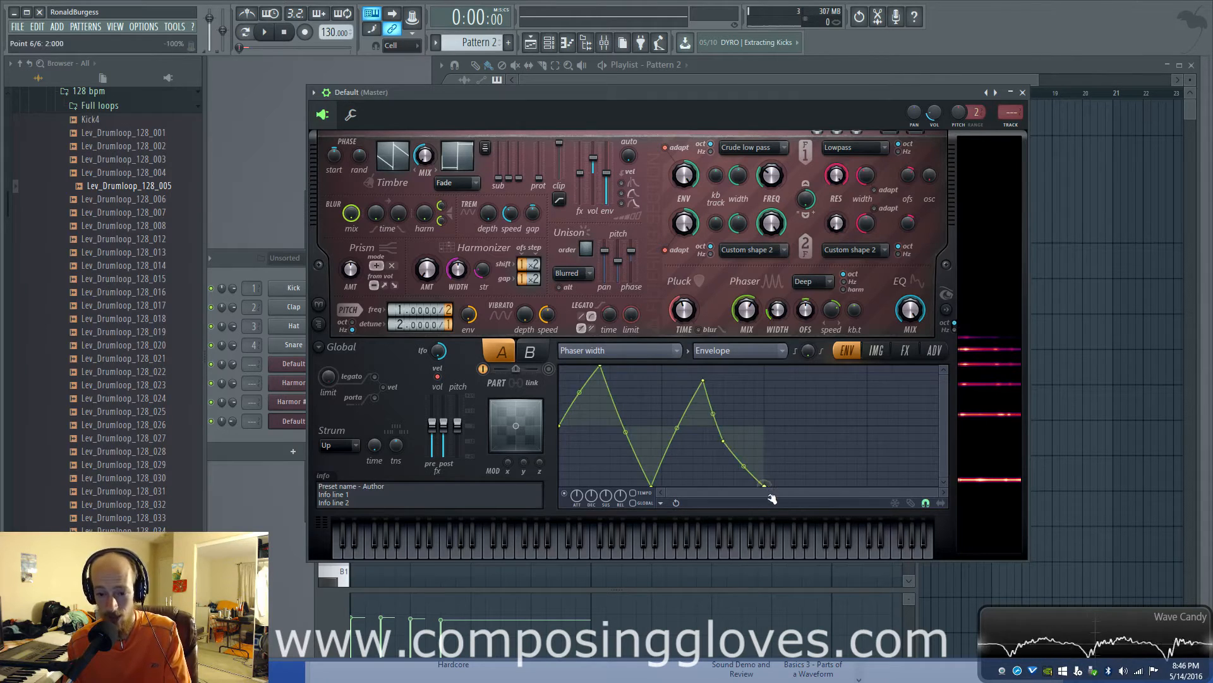
drag(766, 487, 871, 368)
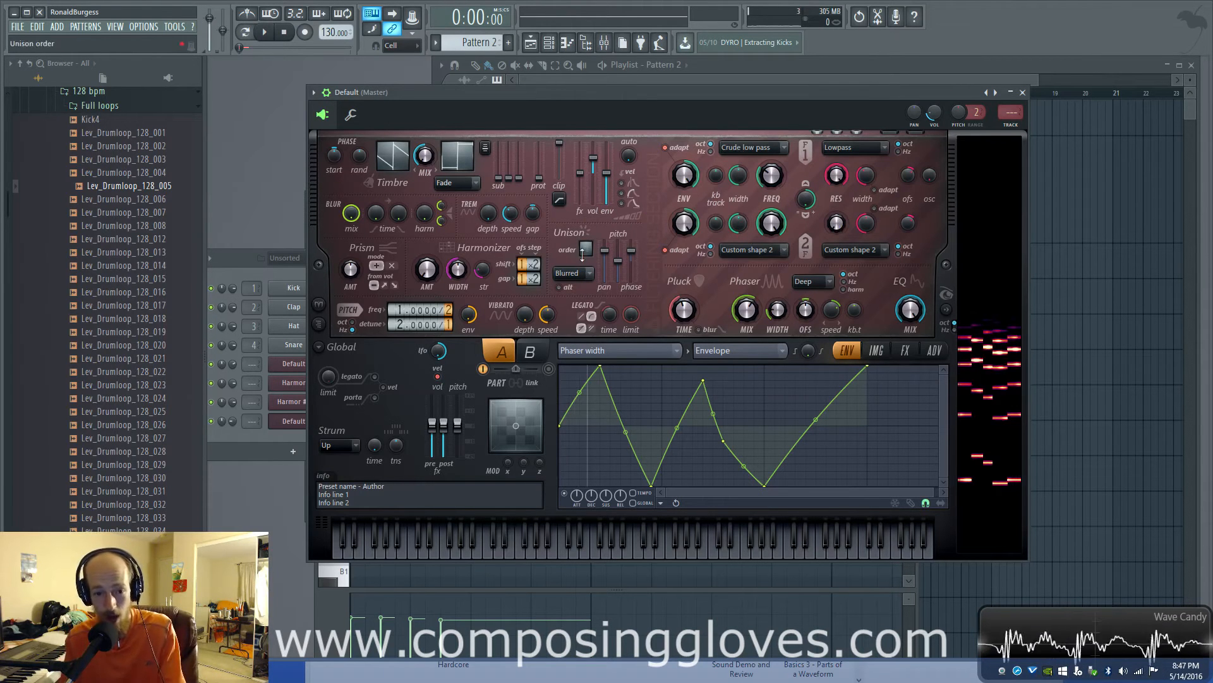
Raise the reverb room size and decay on Harmor's FX page.
click(934, 351)
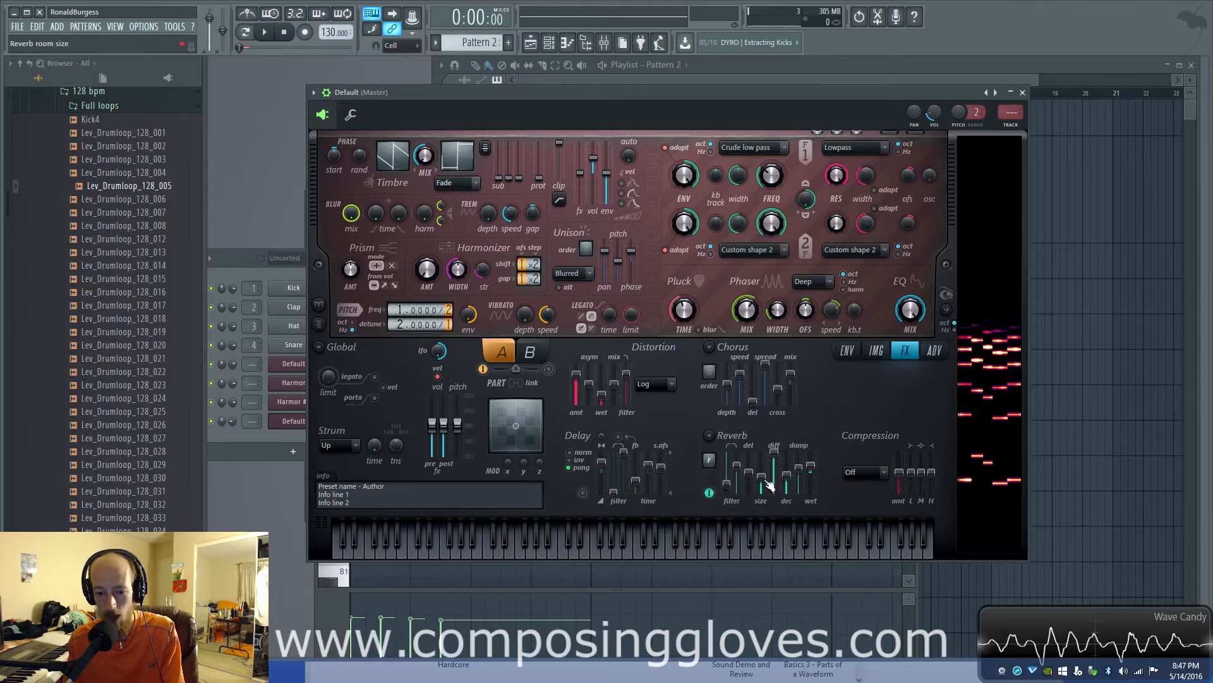
drag(759, 484, 759, 453)
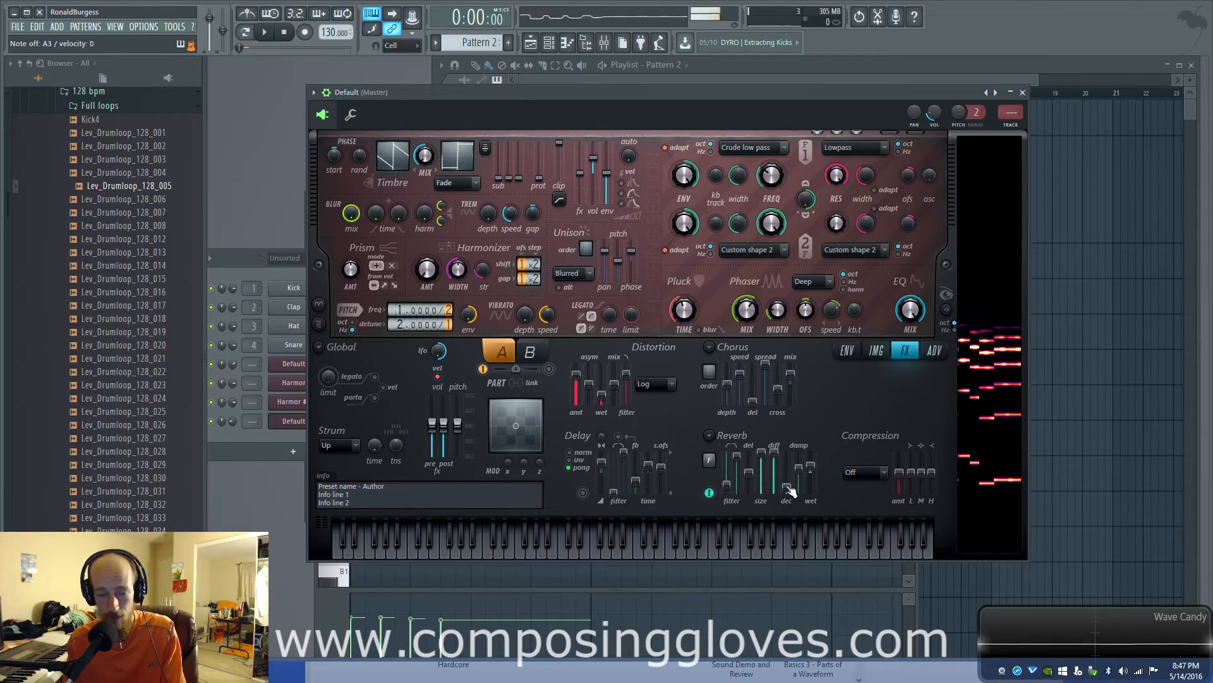
click(465, 542)
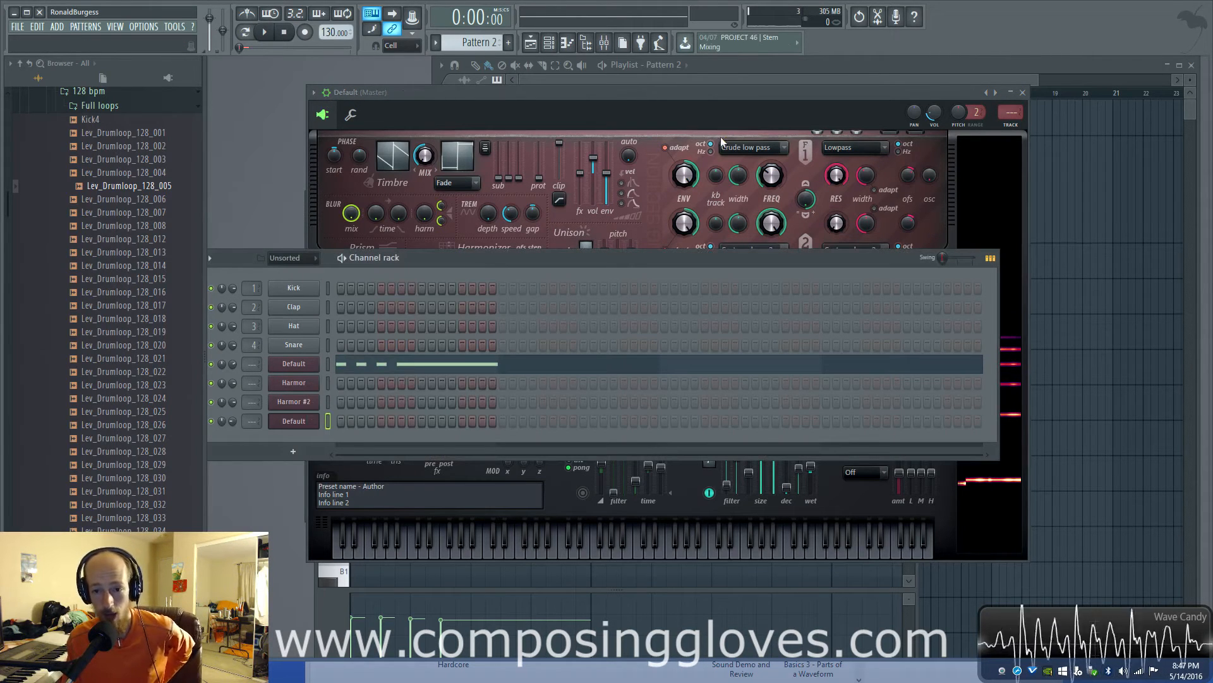
mouse_move(720, 142)
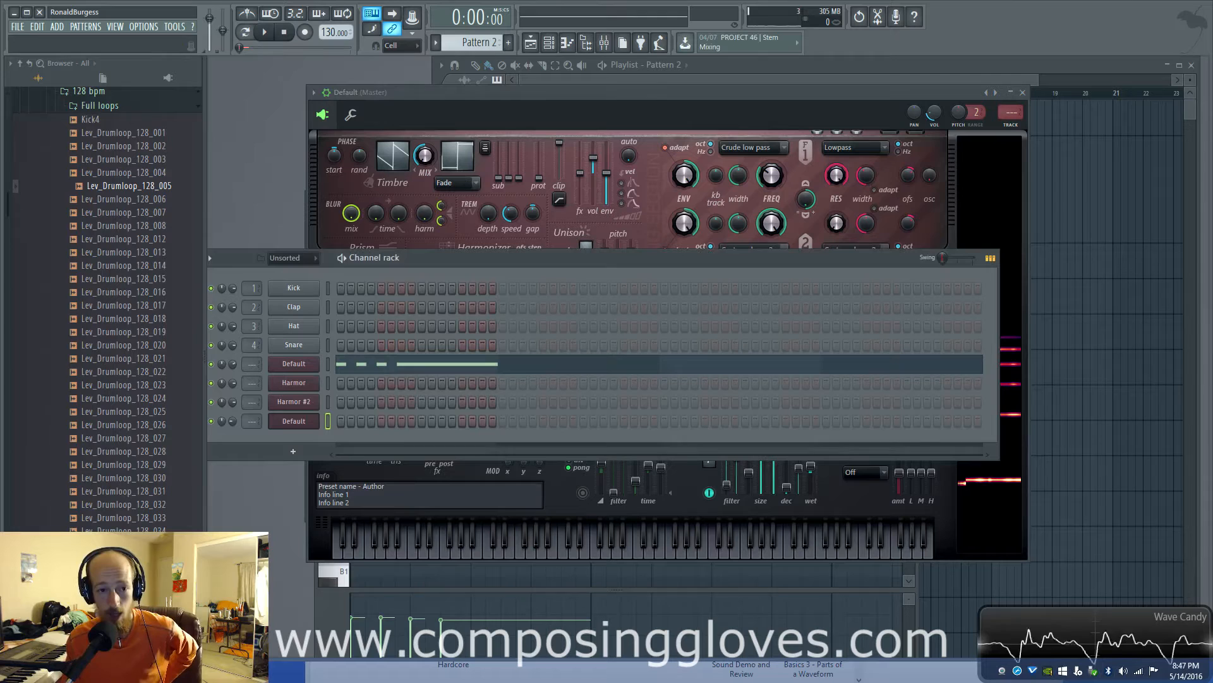
Create a new pattern and open the Default channel in the piano roll.
click(508, 41)
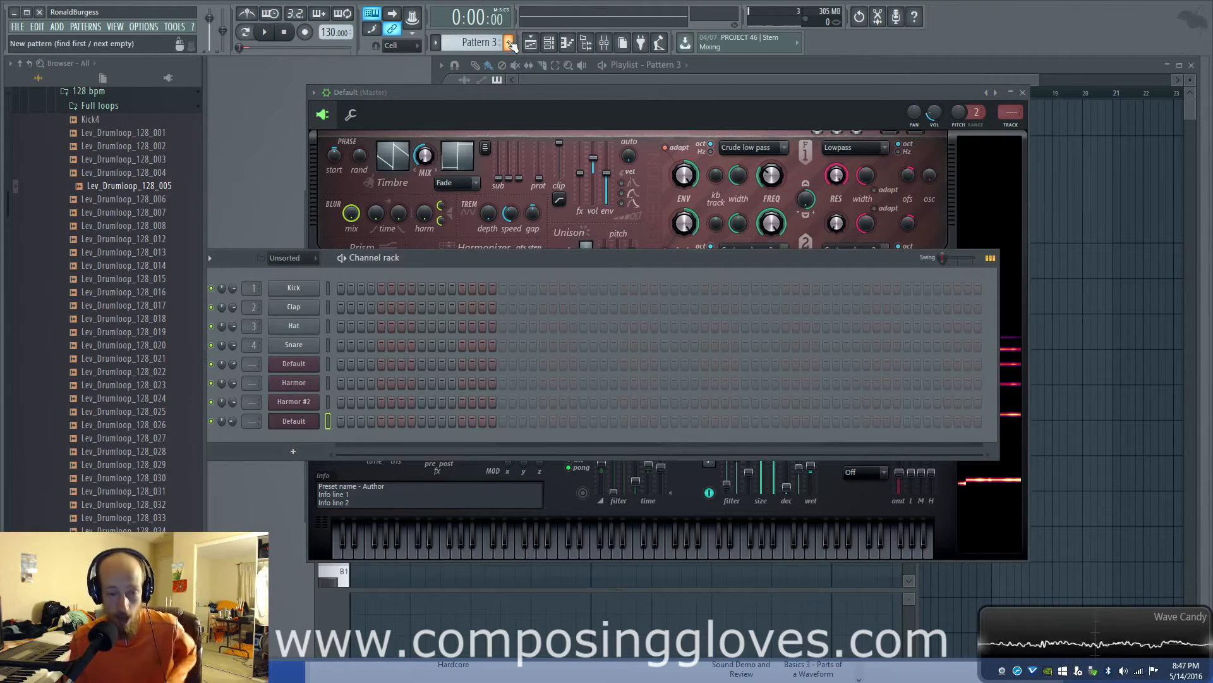
right_click(293, 420)
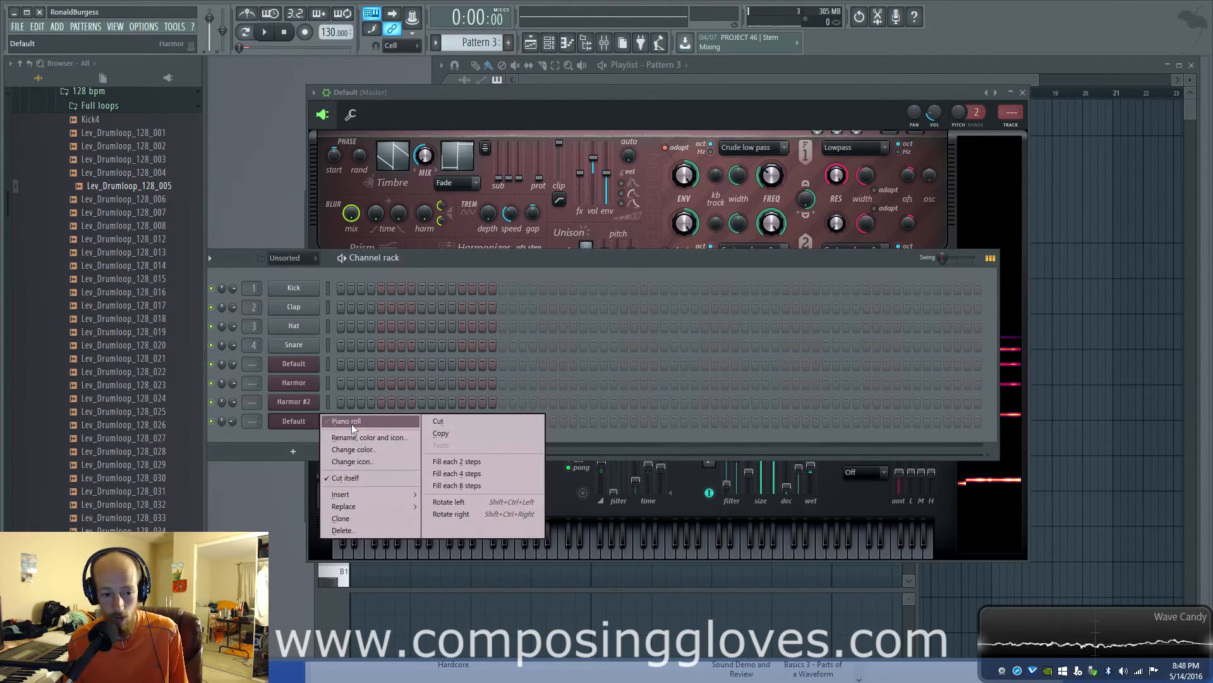
click(347, 421)
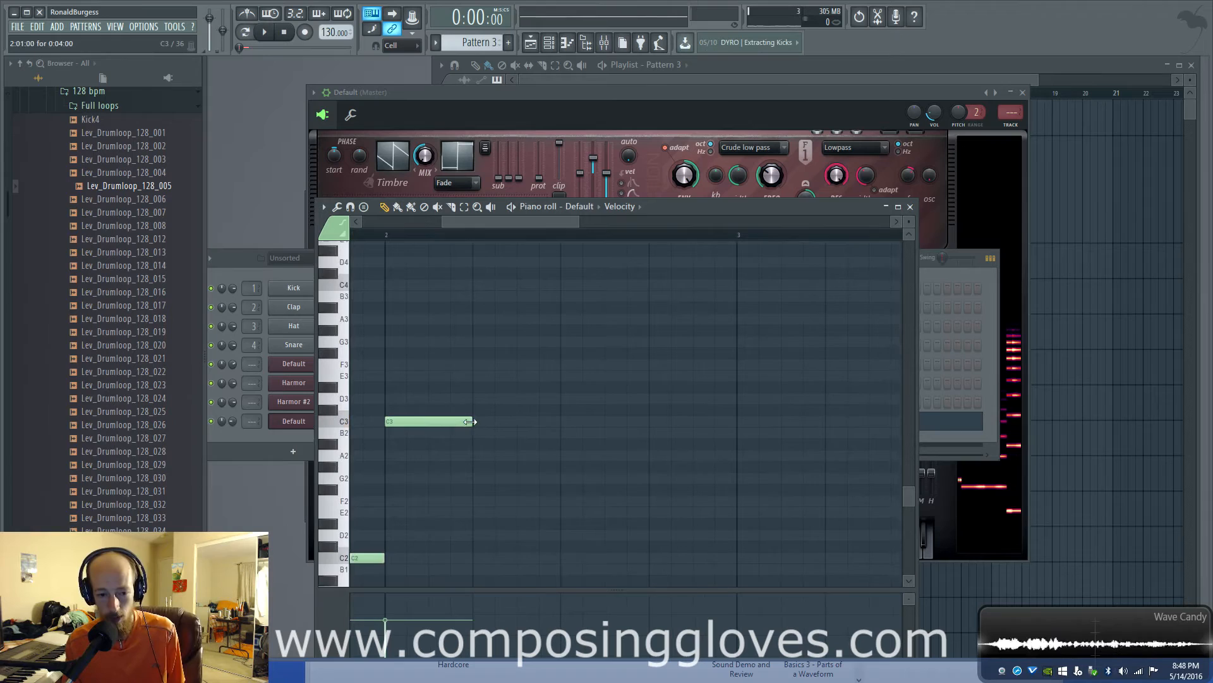
Draw repeated C3 notes and paint a run of short C3 notes after bar 3.
drag(472, 422, 427, 422)
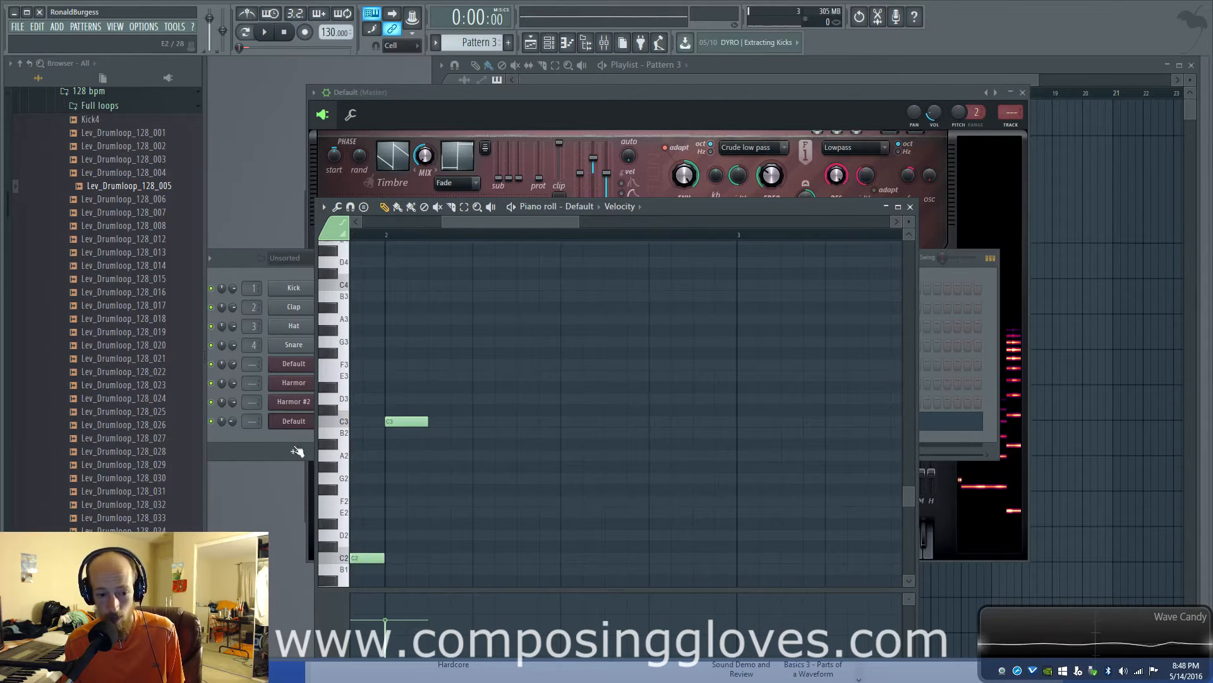
click(671, 421)
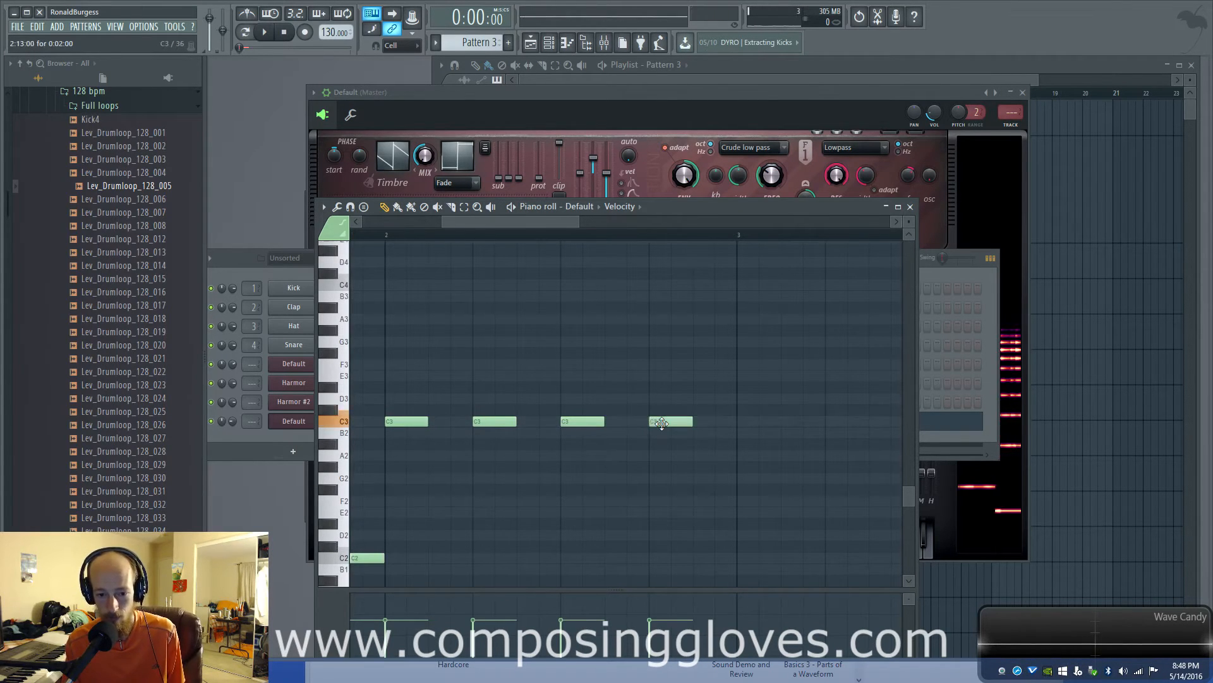
click(264, 32)
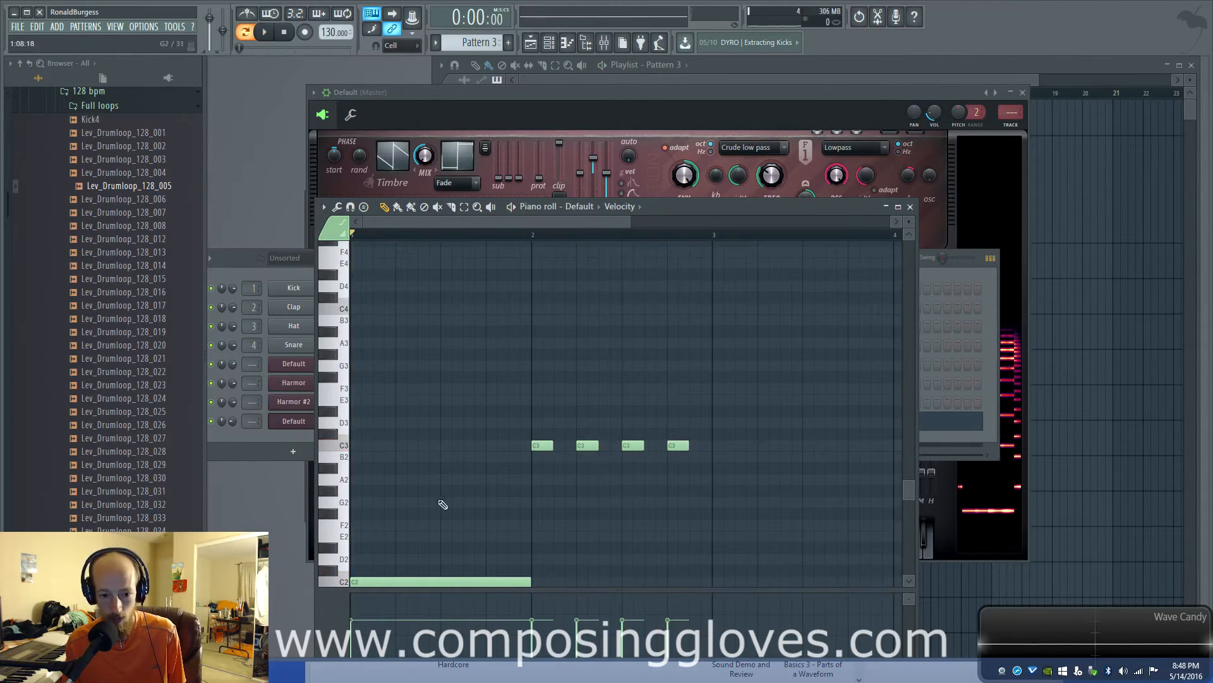
click(461, 308)
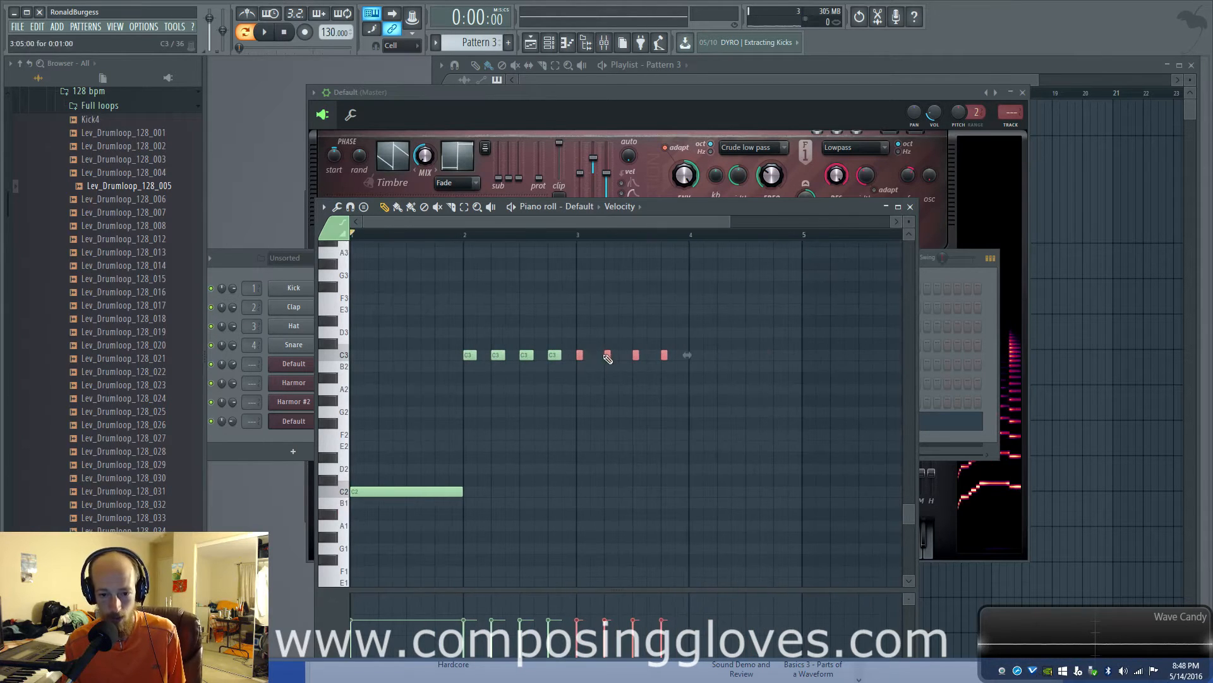
drag(572, 345, 728, 367)
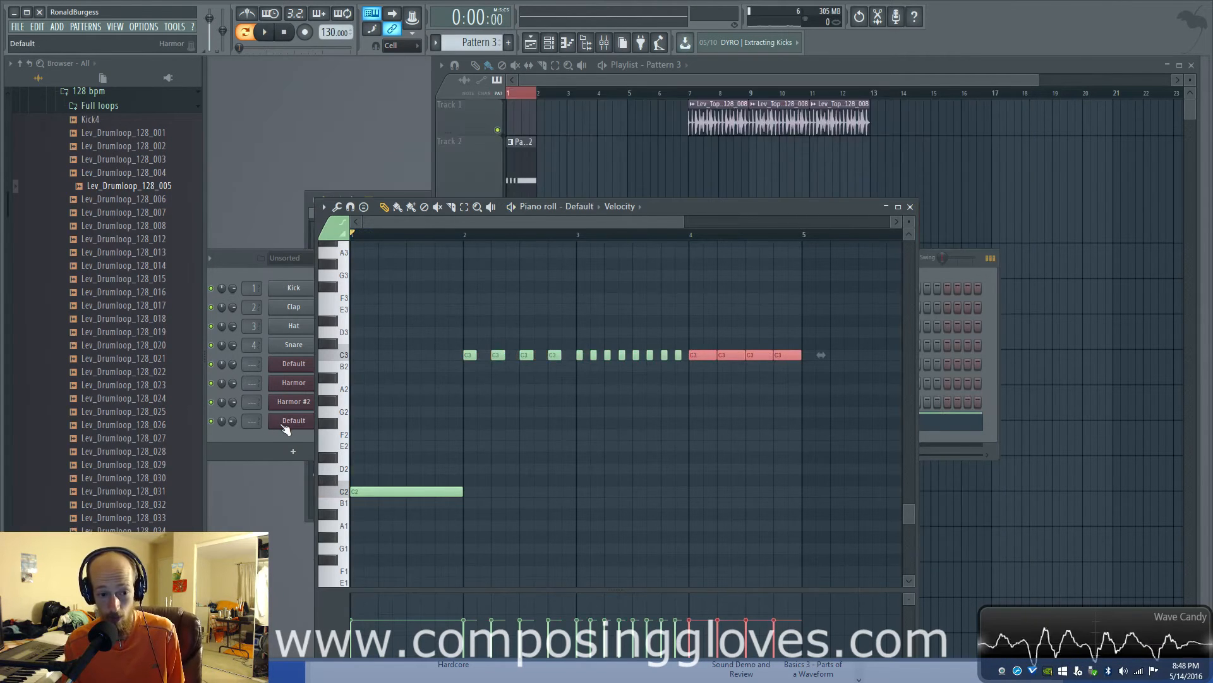
click(292, 420)
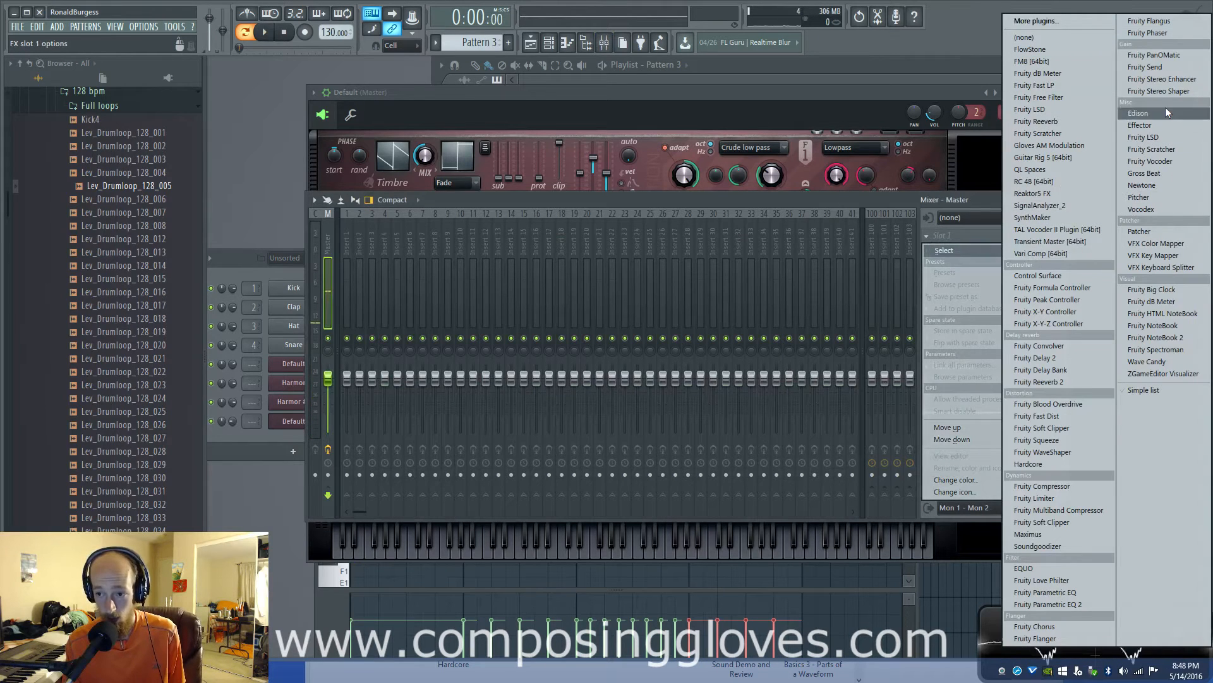
Load Edison on the master track, set On Play recording, and record the riff.
click(1138, 113)
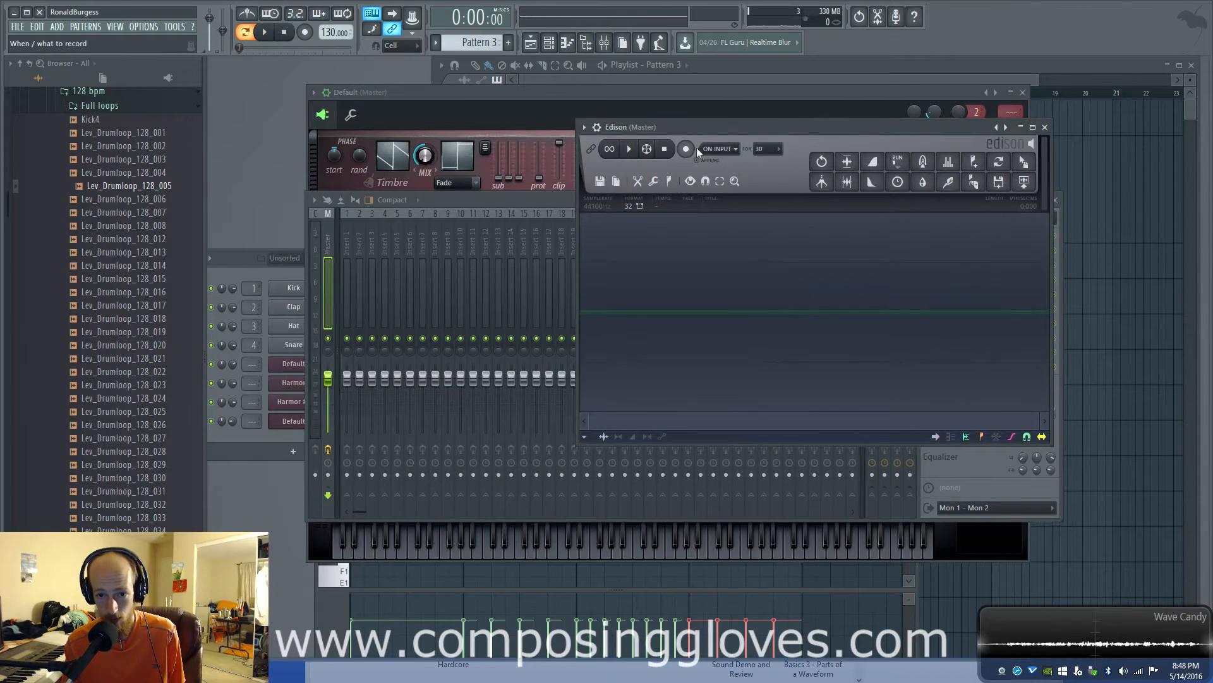
click(685, 149)
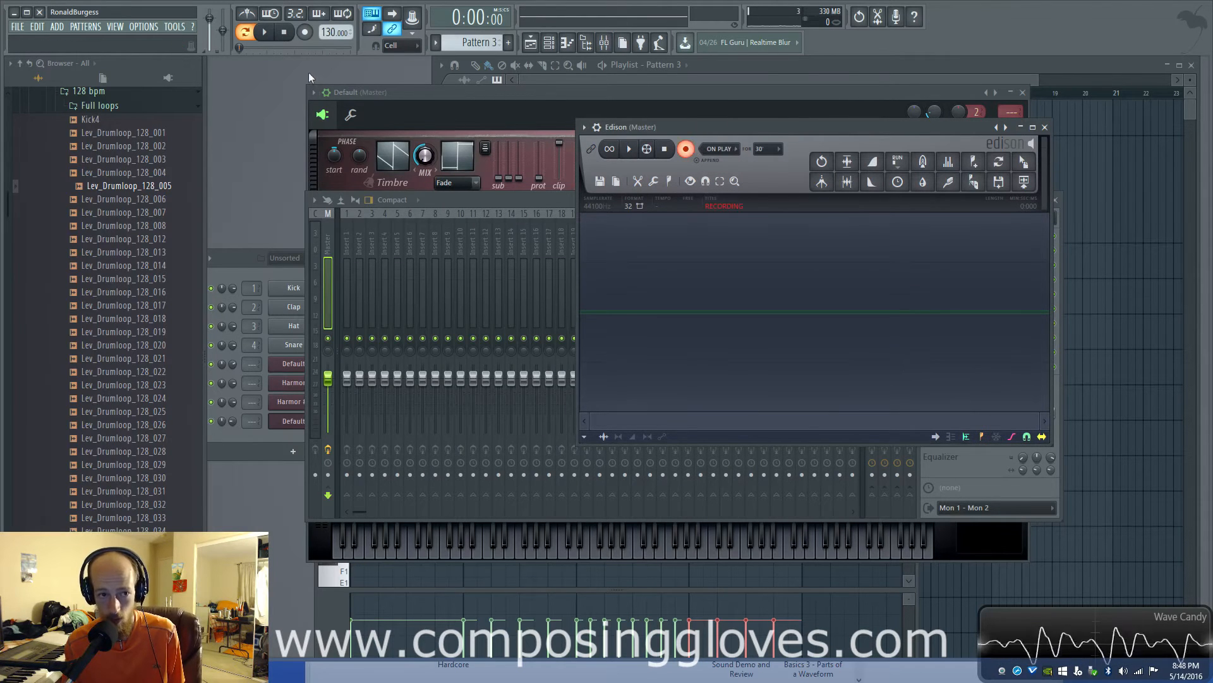
click(265, 31)
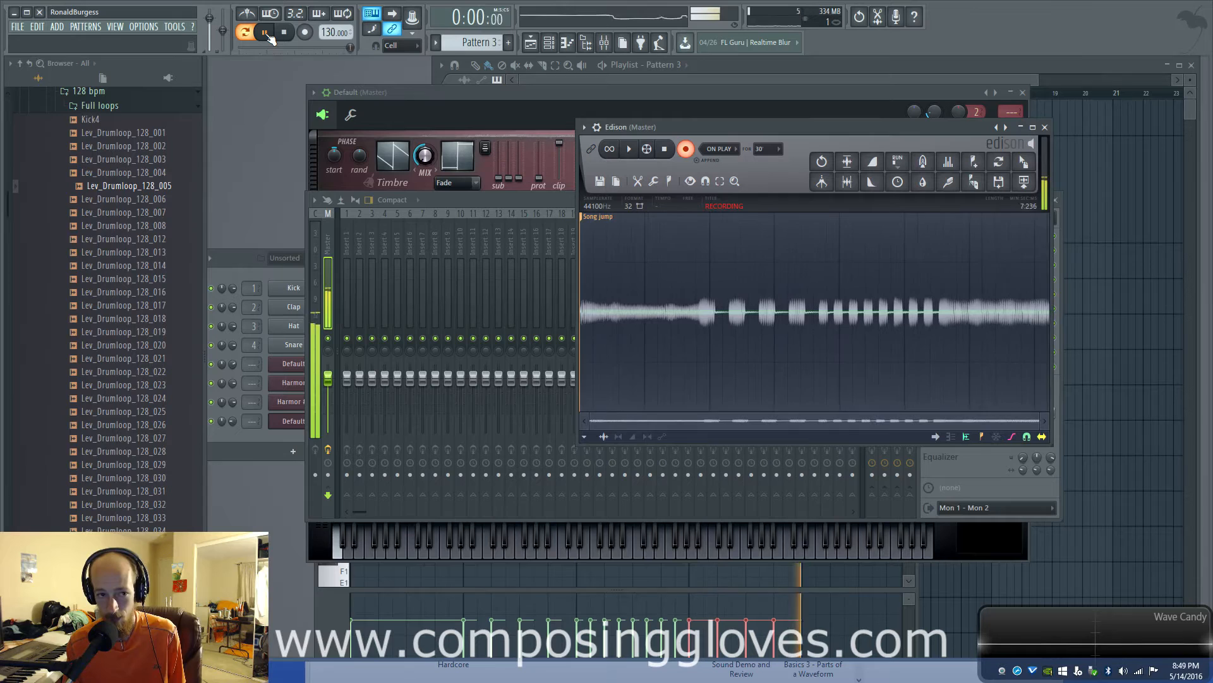
click(245, 32)
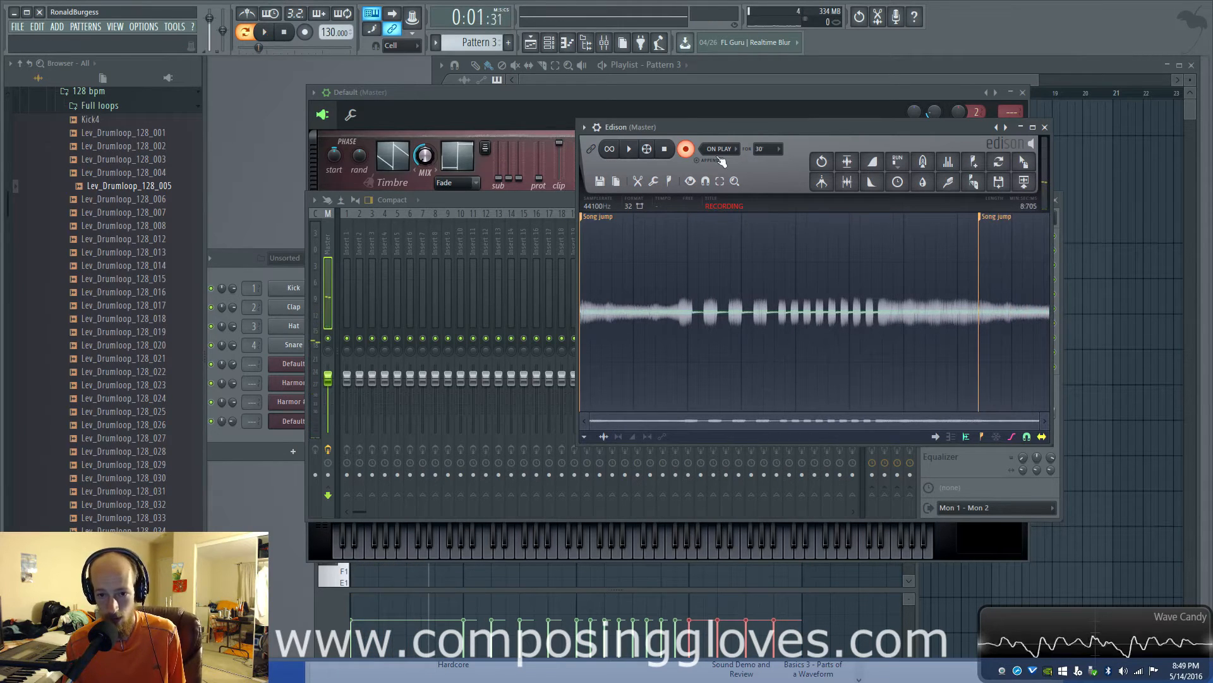
click(686, 149)
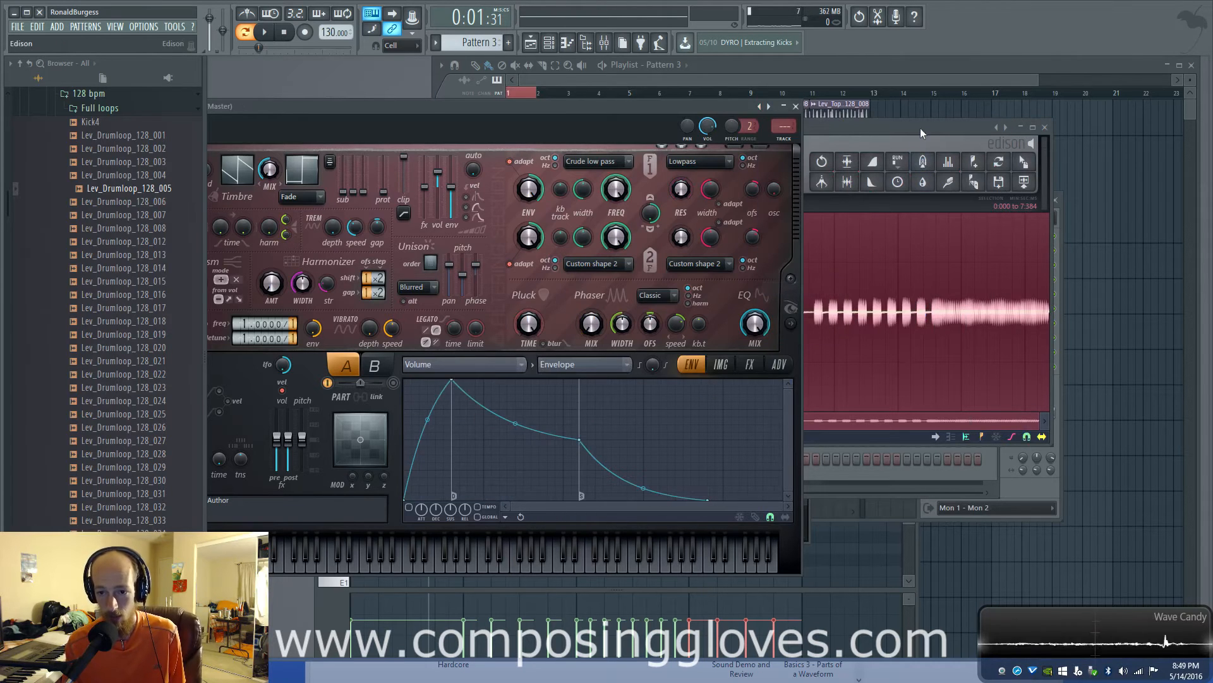
Load the recorded riff into Harmor's image engine, then check the FX page.
click(720, 364)
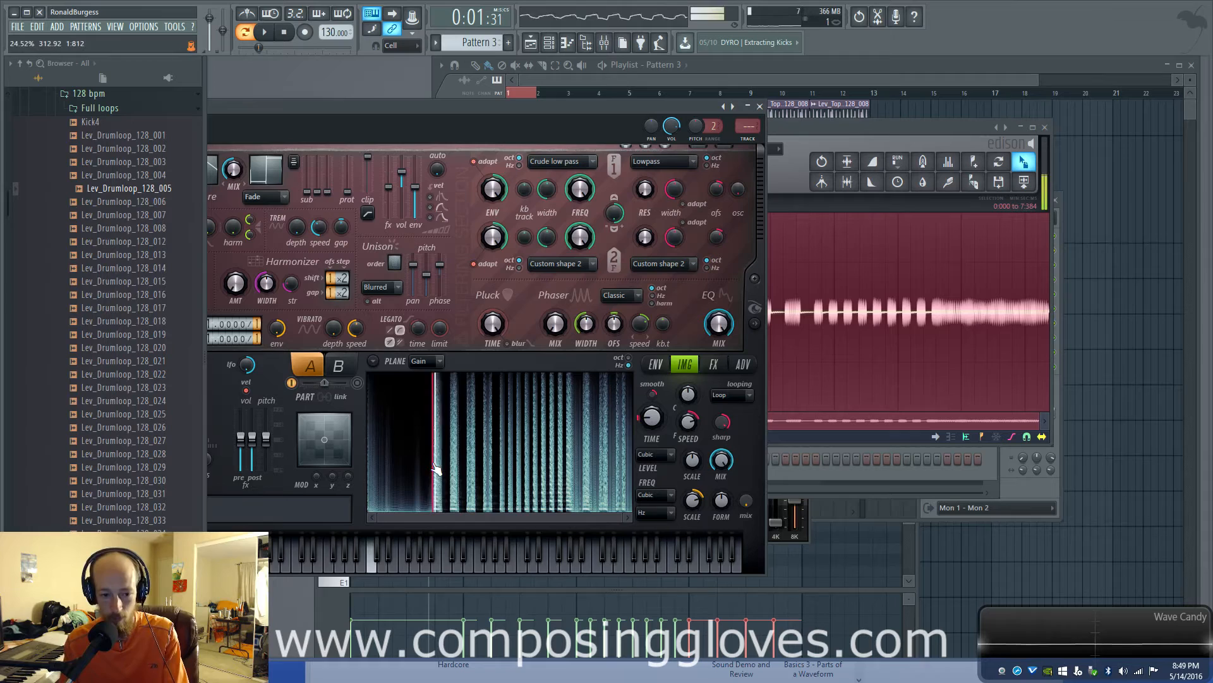
click(394, 263)
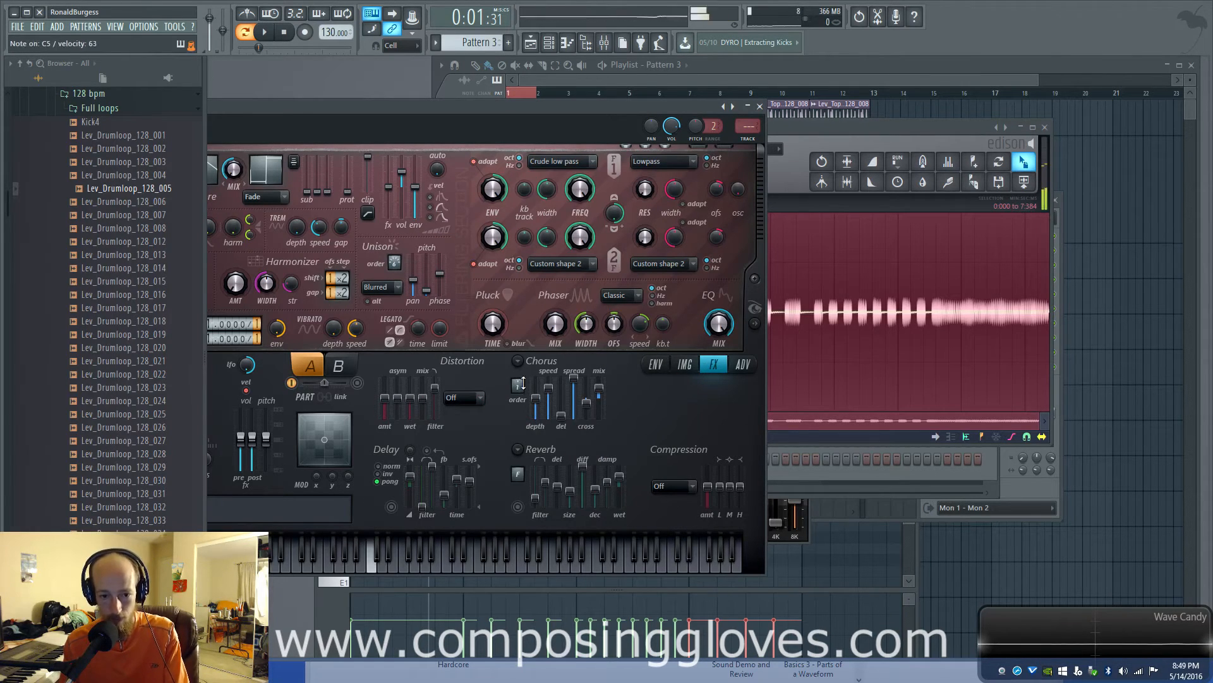
click(683, 364)
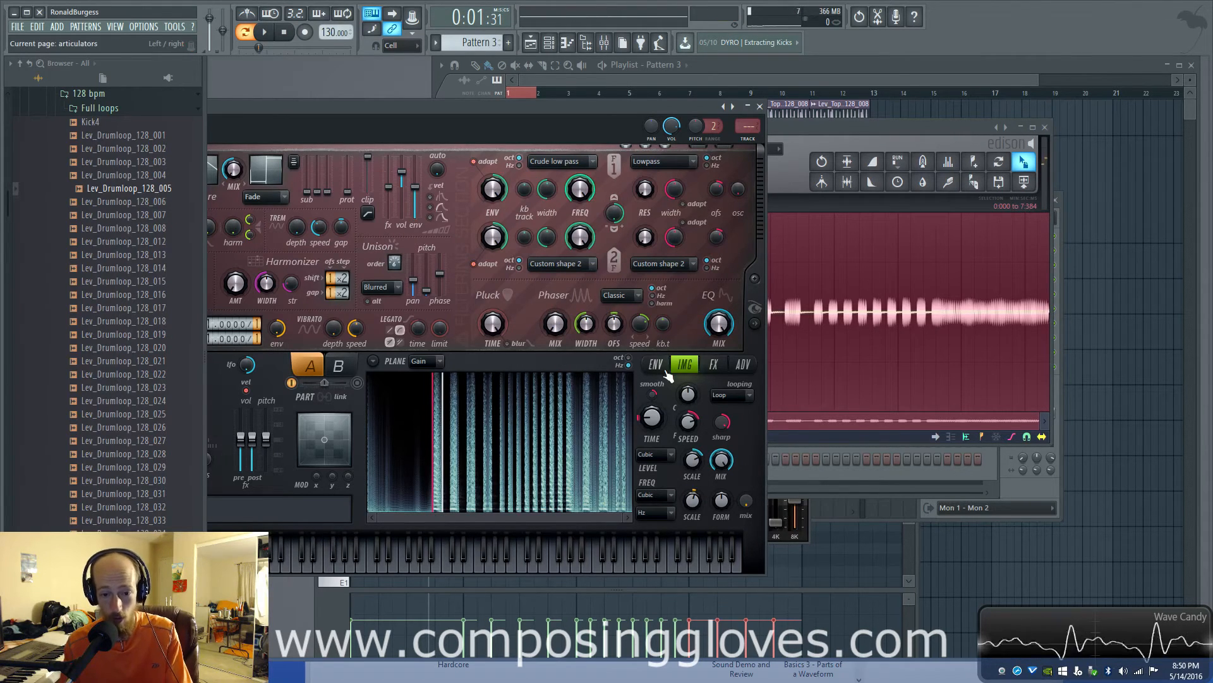
click(713, 364)
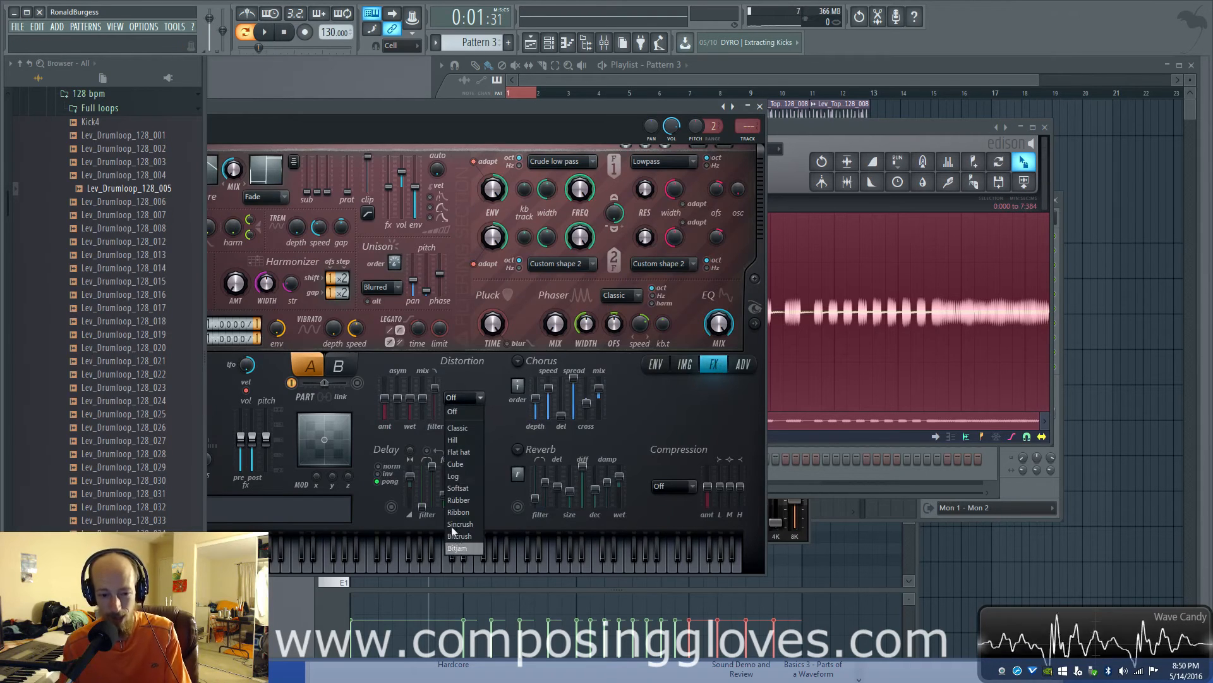
Set Harmor's distortion type to Rubber with raised amount and mix.
click(459, 500)
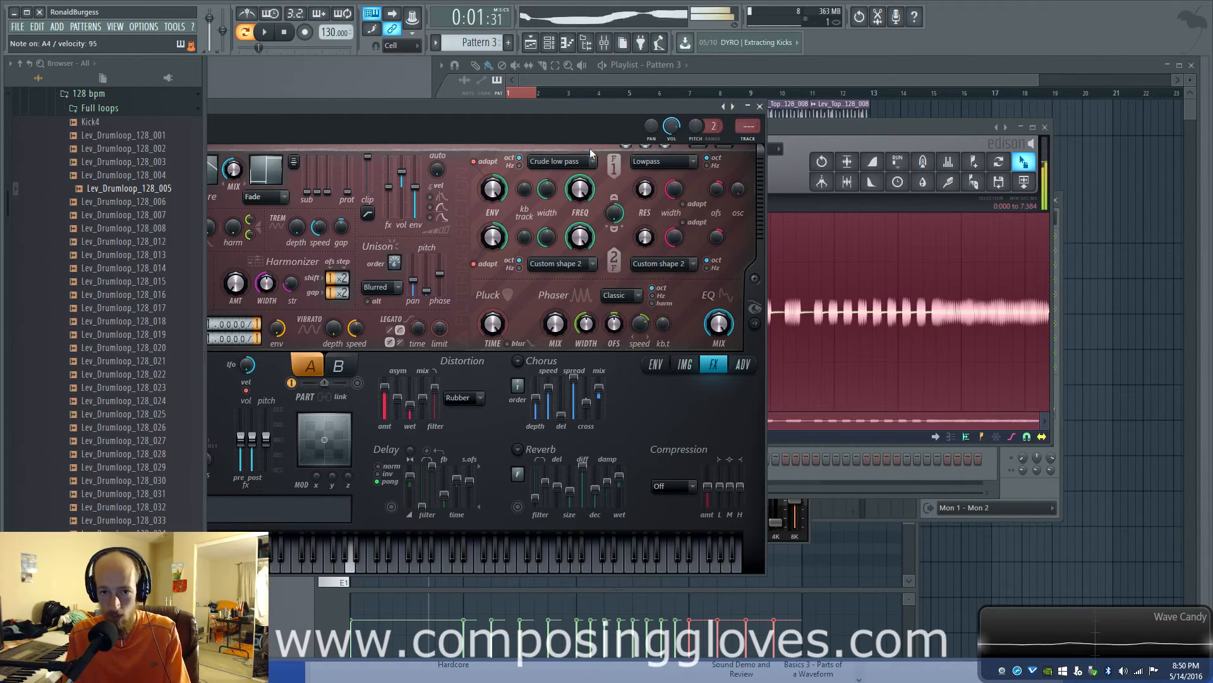
click(580, 189)
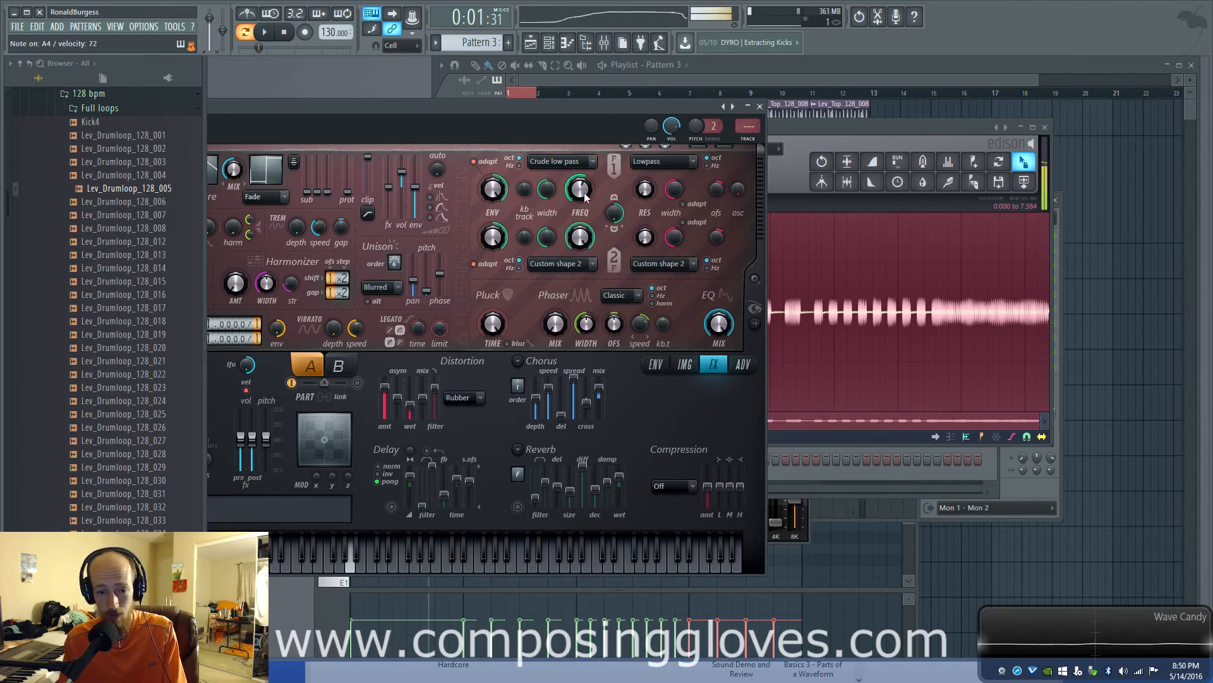
click(560, 161)
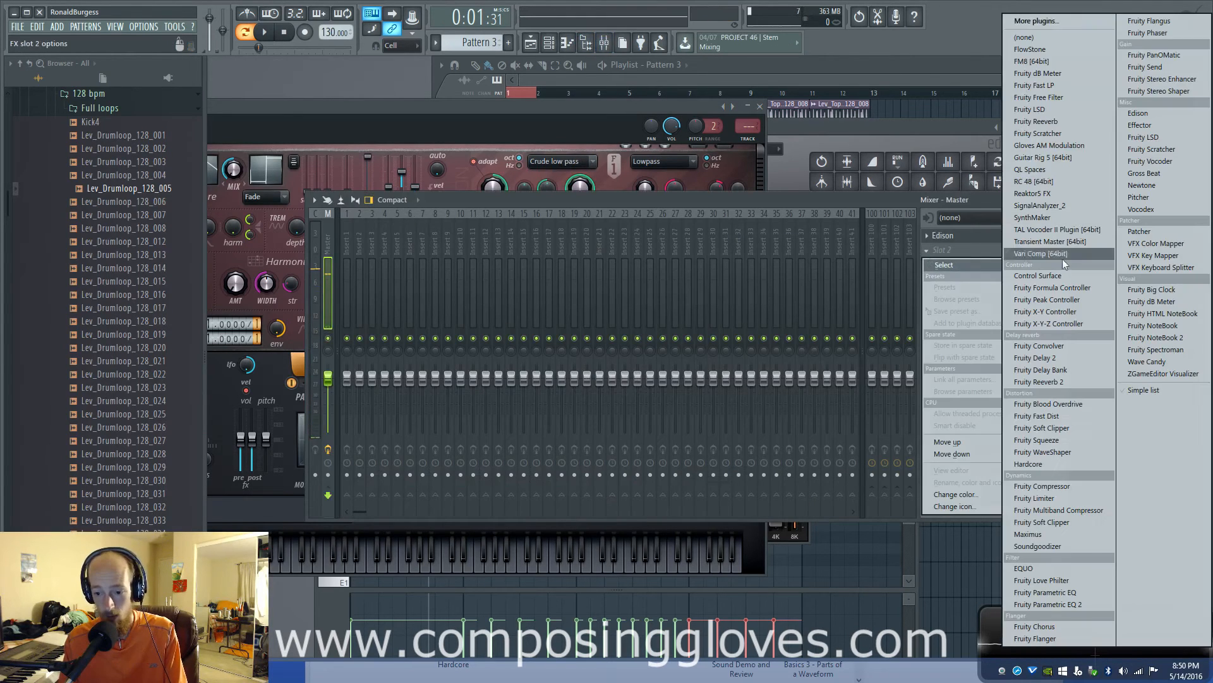
Add Fruity Parametric EQ 2 to the master track and pull down its high shelf.
click(1047, 603)
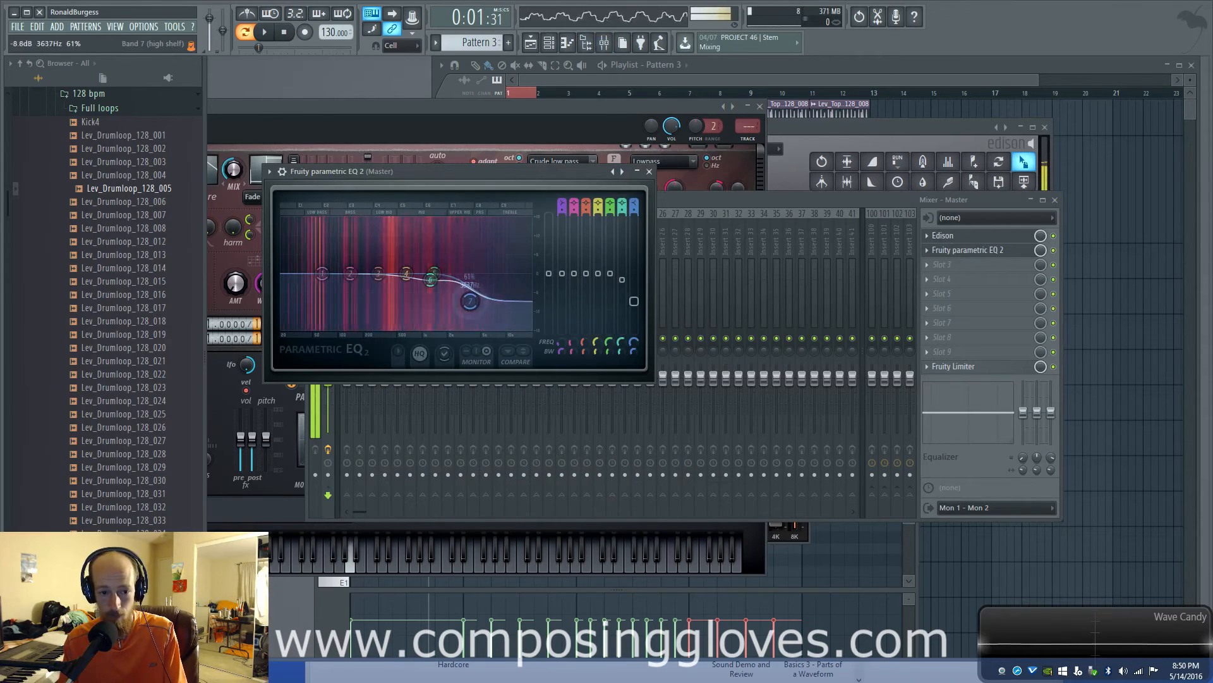
drag(466, 302, 509, 290)
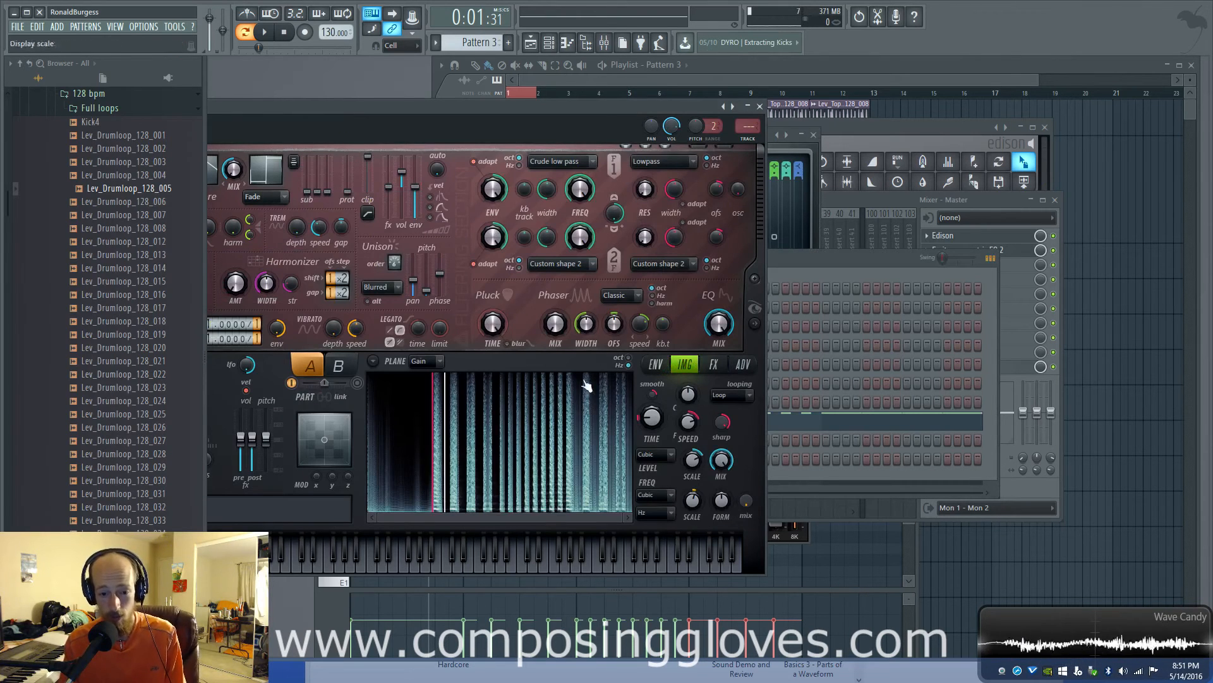
mouse_move(43, 402)
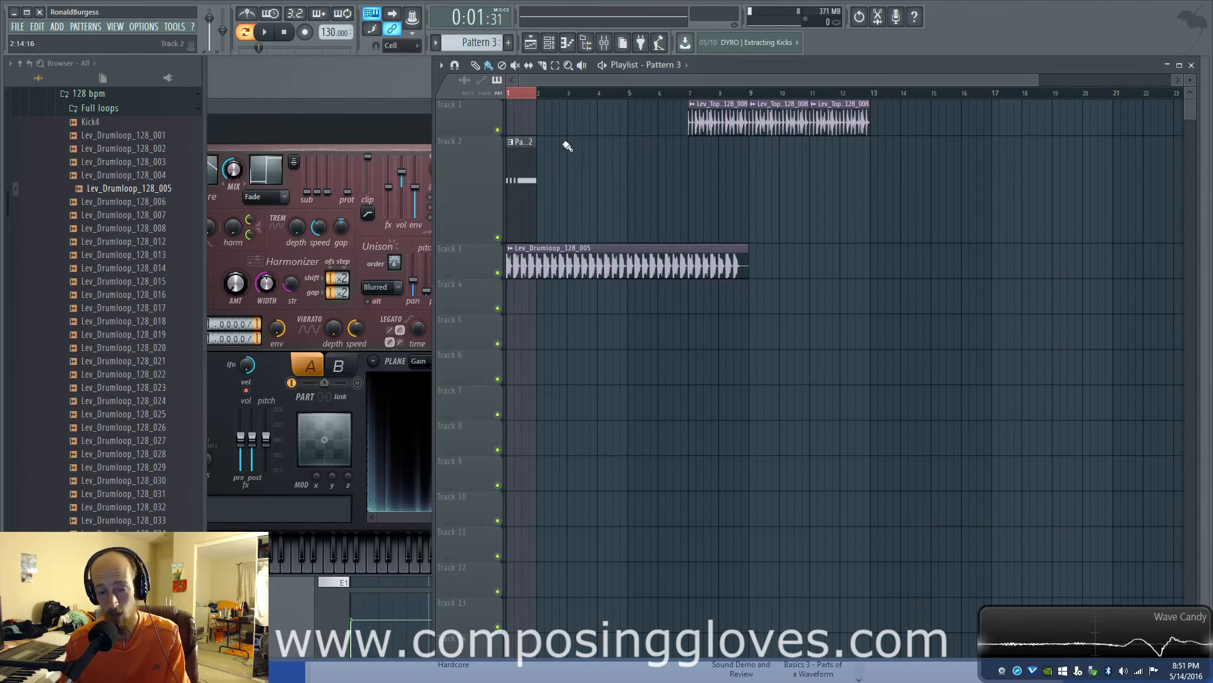
Place new Pattern 4 at bar 1 of Track 1, removing Track 2's old clip.
click(264, 32)
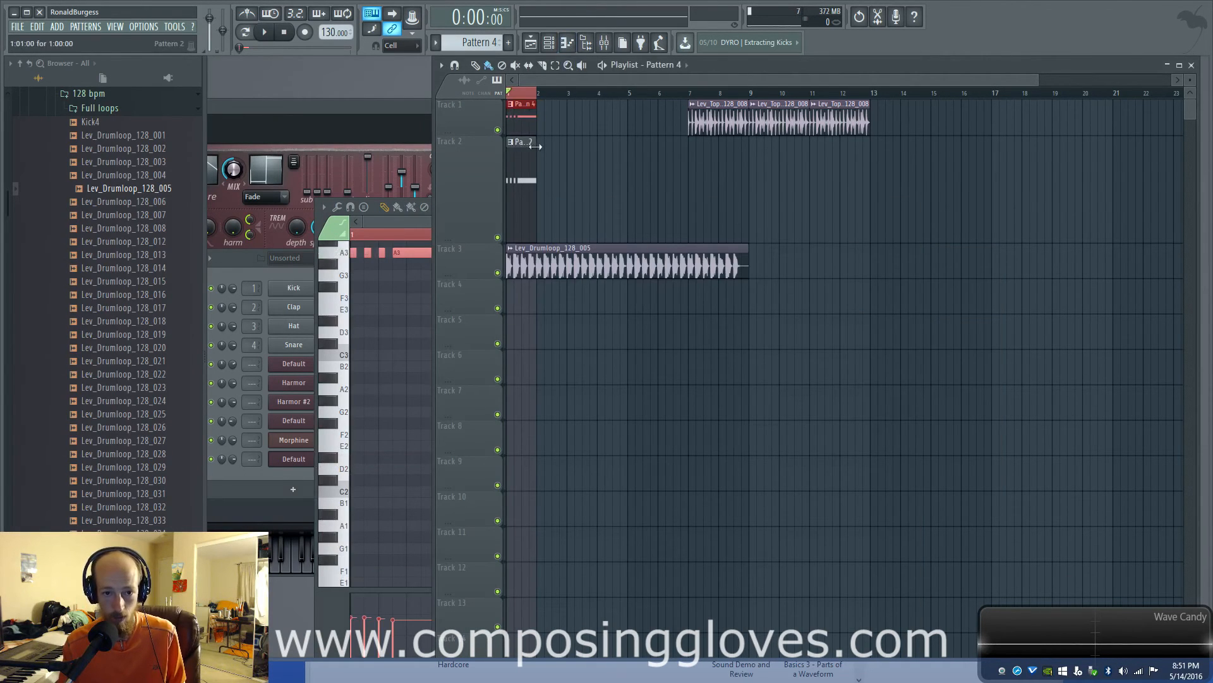
click(264, 31)
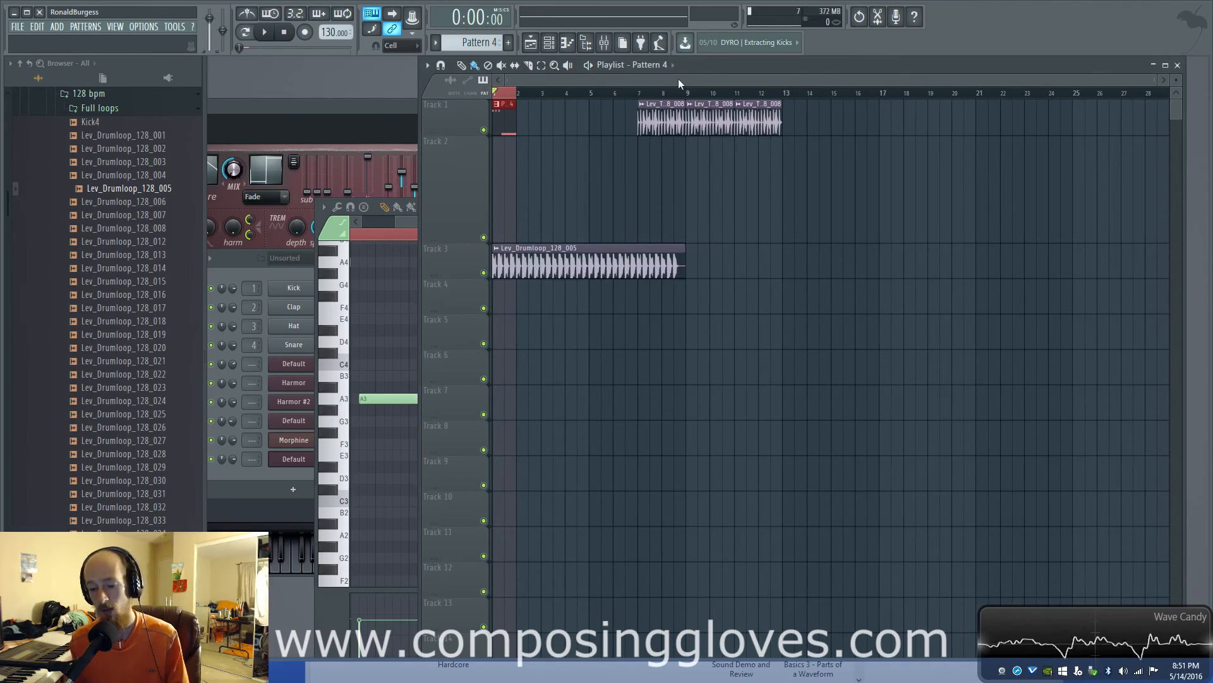
mouse_move(347, 129)
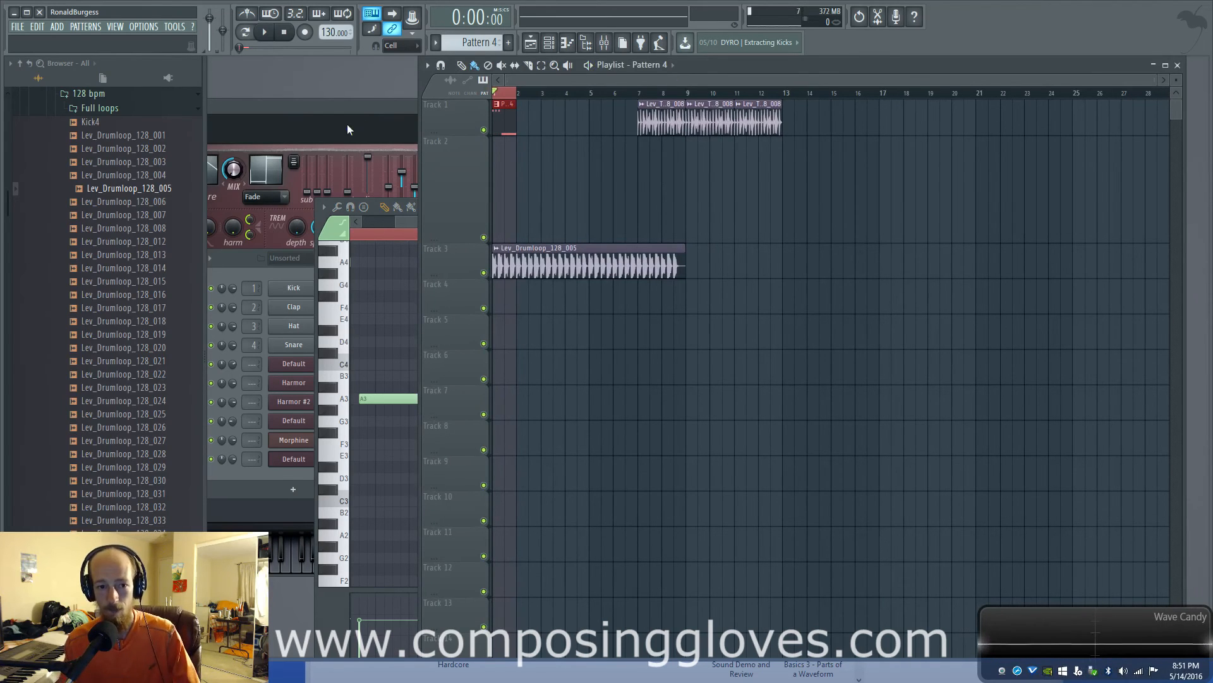